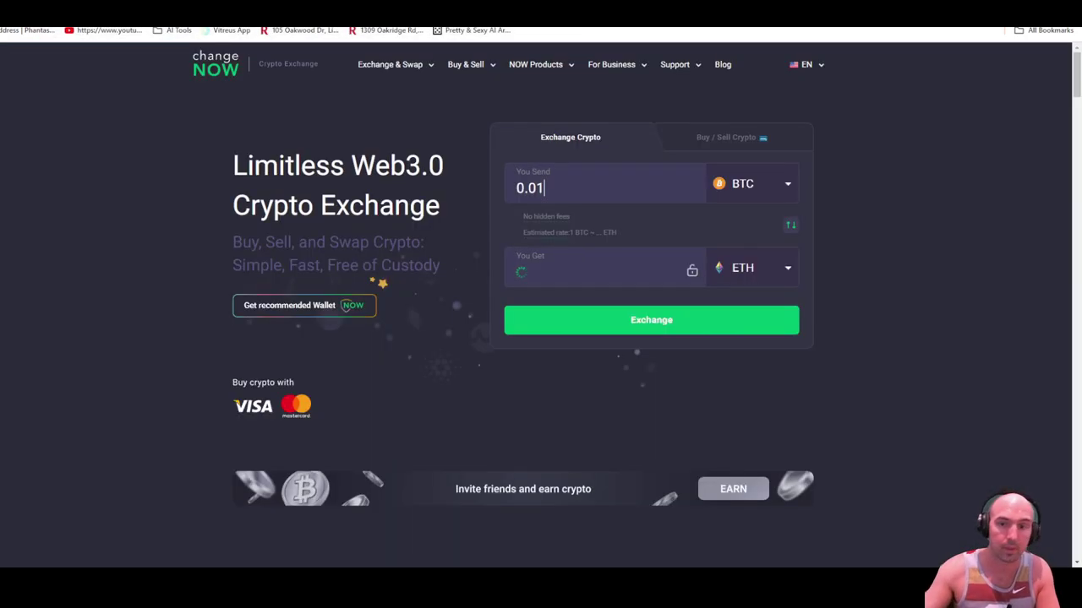
Quote buying DOT with 1,500 USD, then choose Polkadot DOT as the send currency.
click(724, 137)
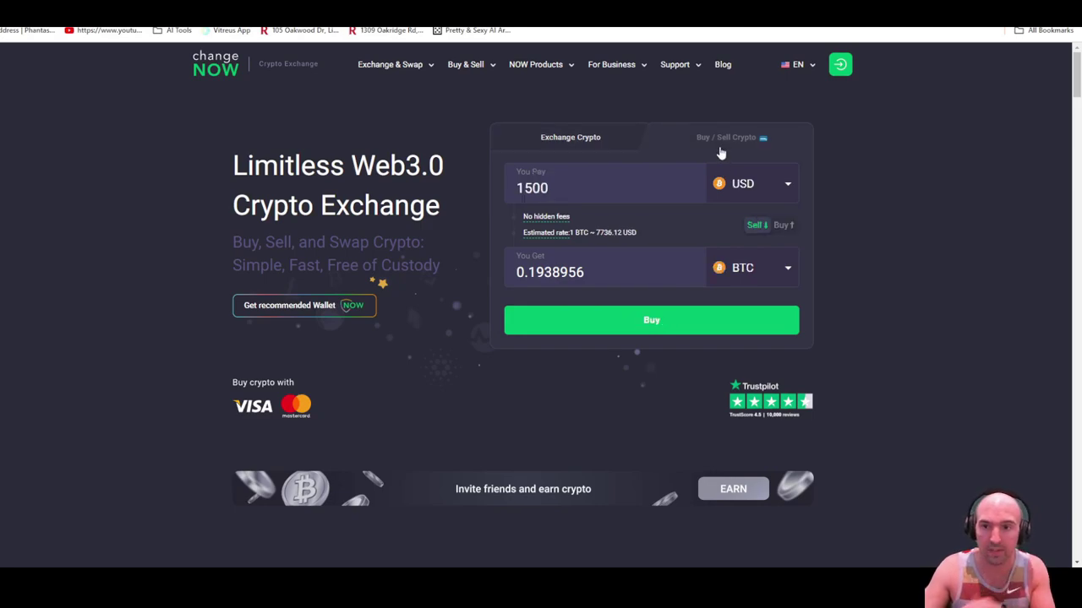
click(724, 137)
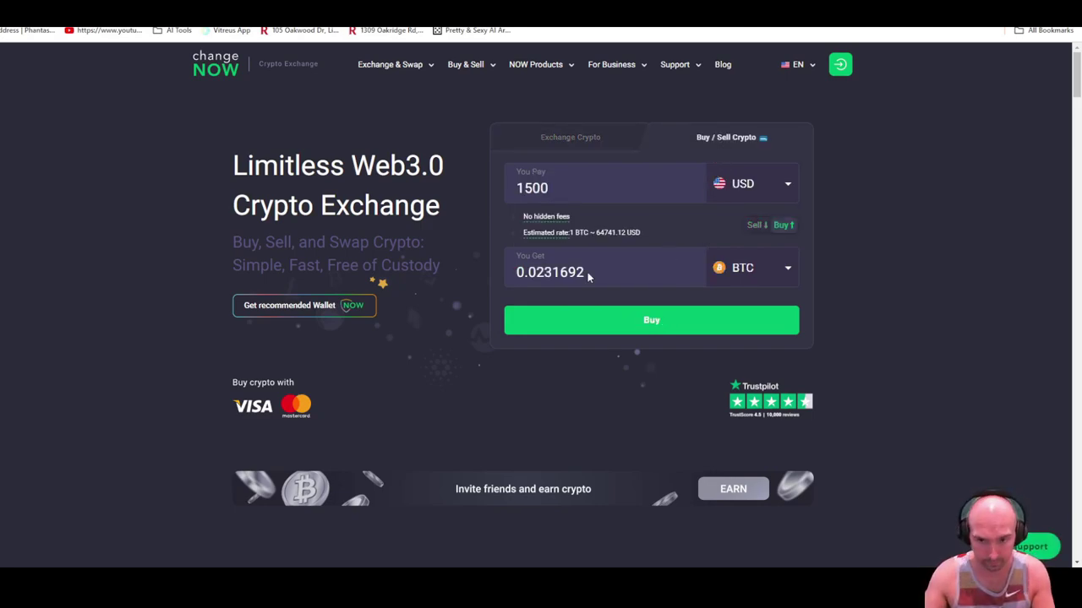
click(752, 268)
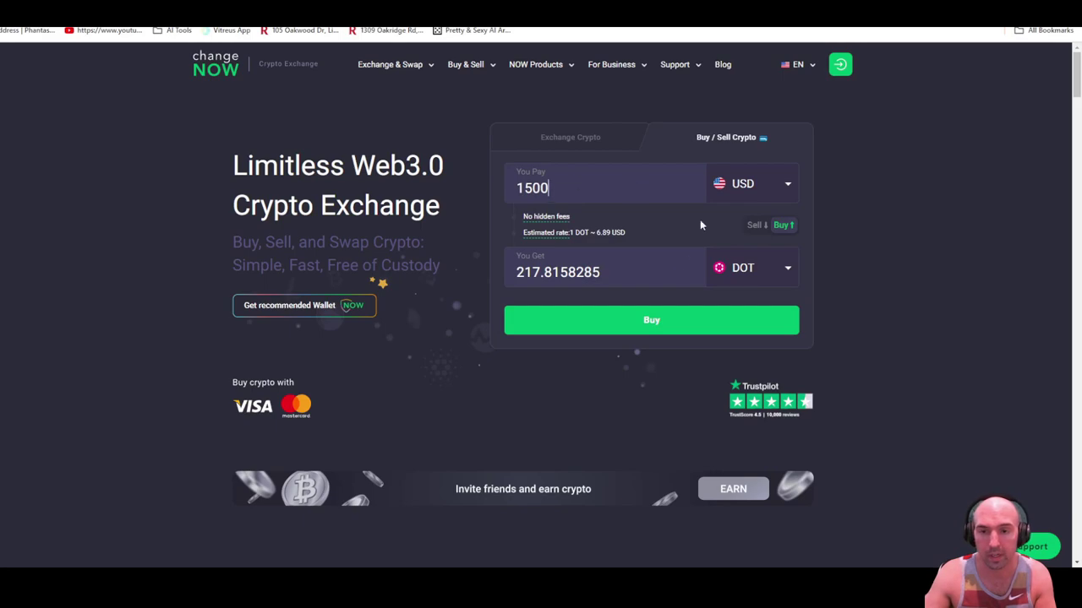
click(569, 137)
text(dot)
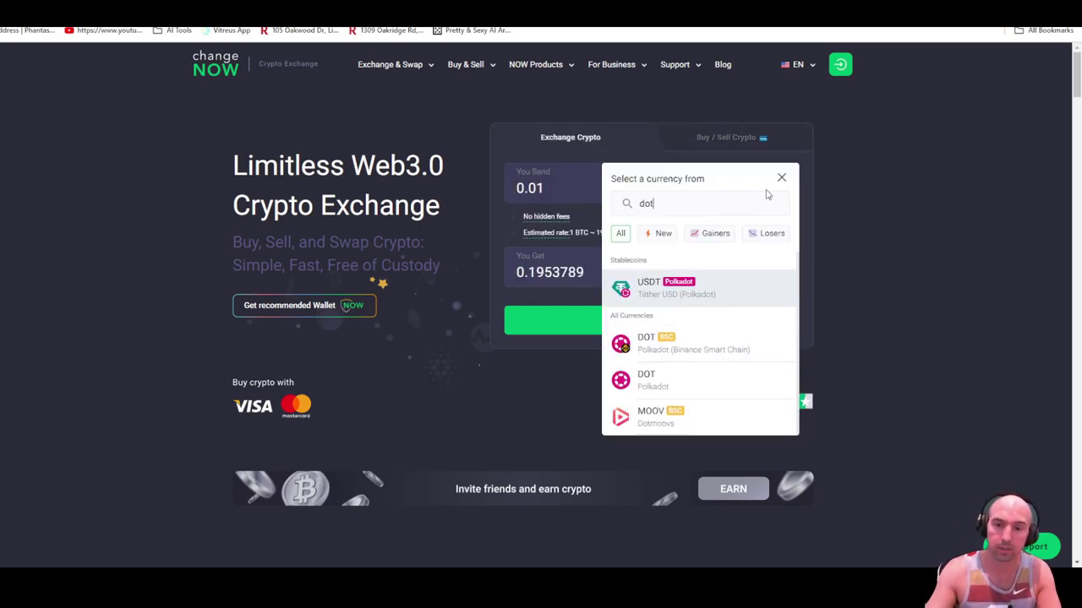
click(647, 379)
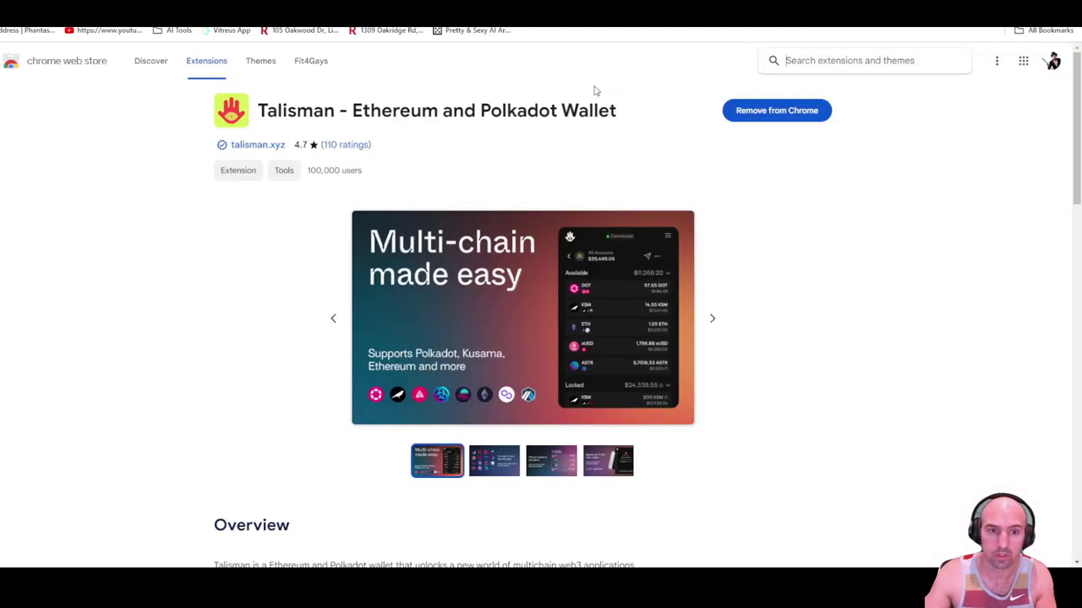
mouse_move(260, 118)
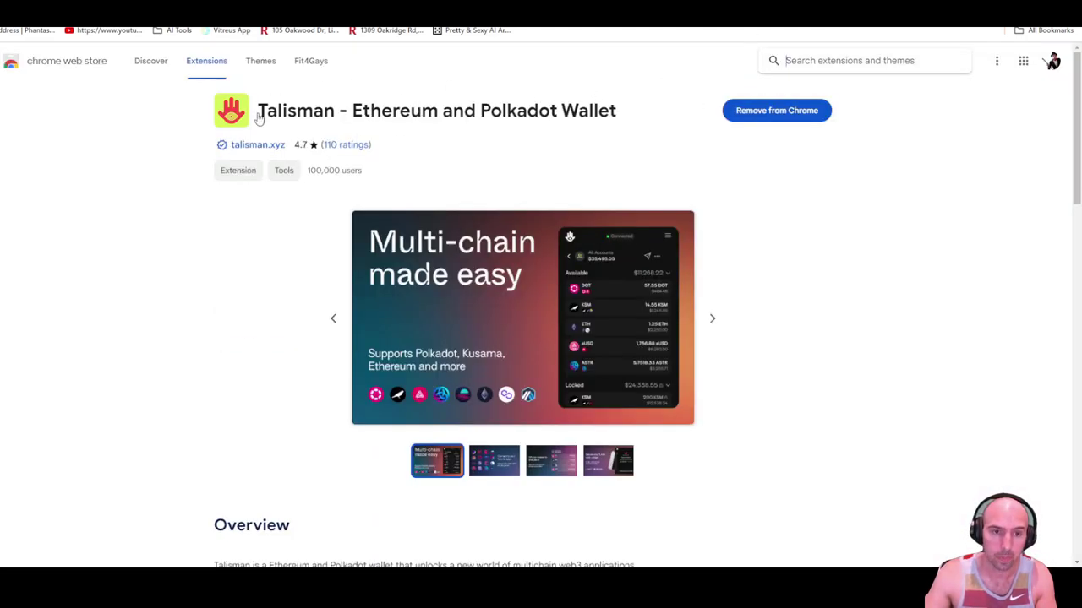
double_click(344, 170)
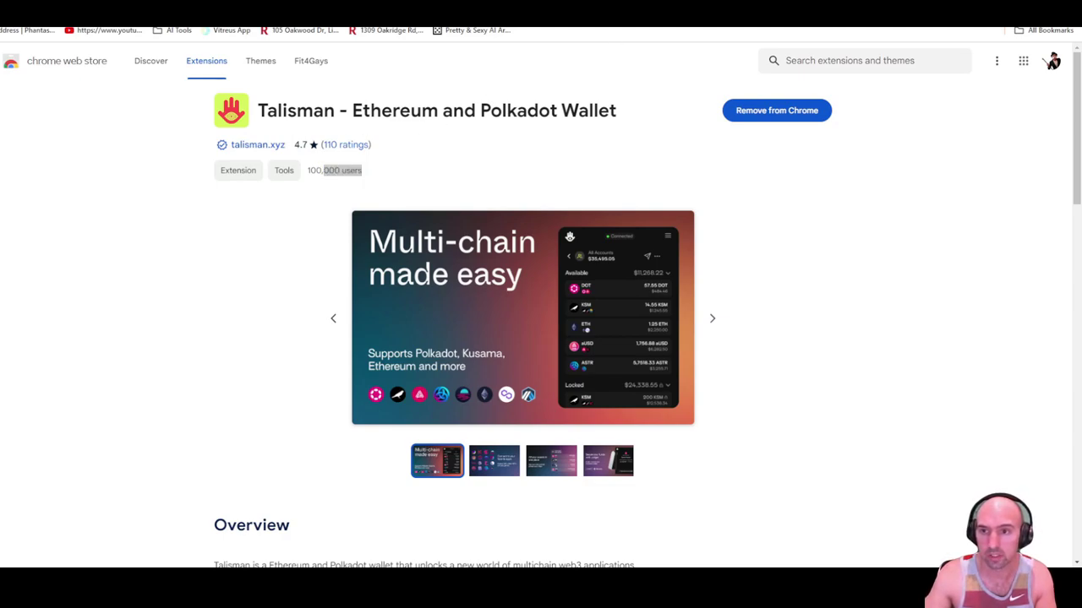
mouse_move(743, 177)
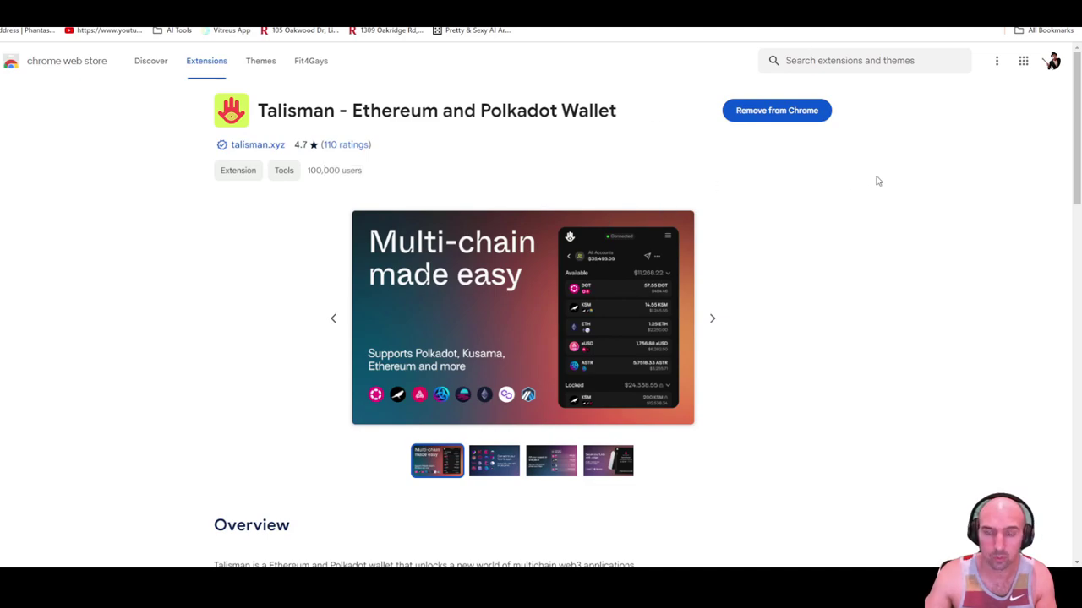
mouse_move(702, 124)
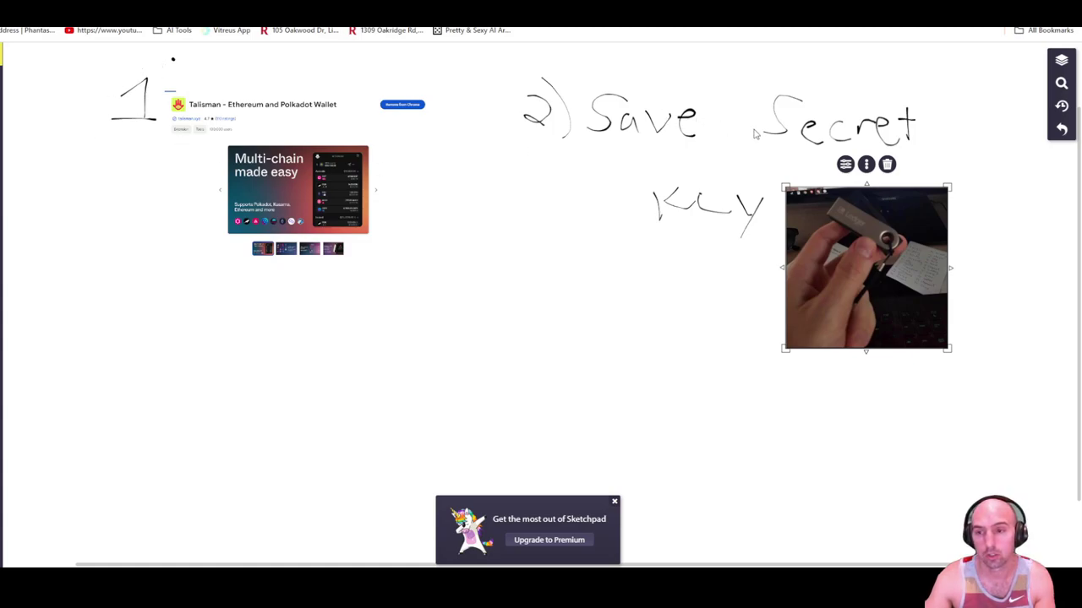
mouse_move(683, 102)
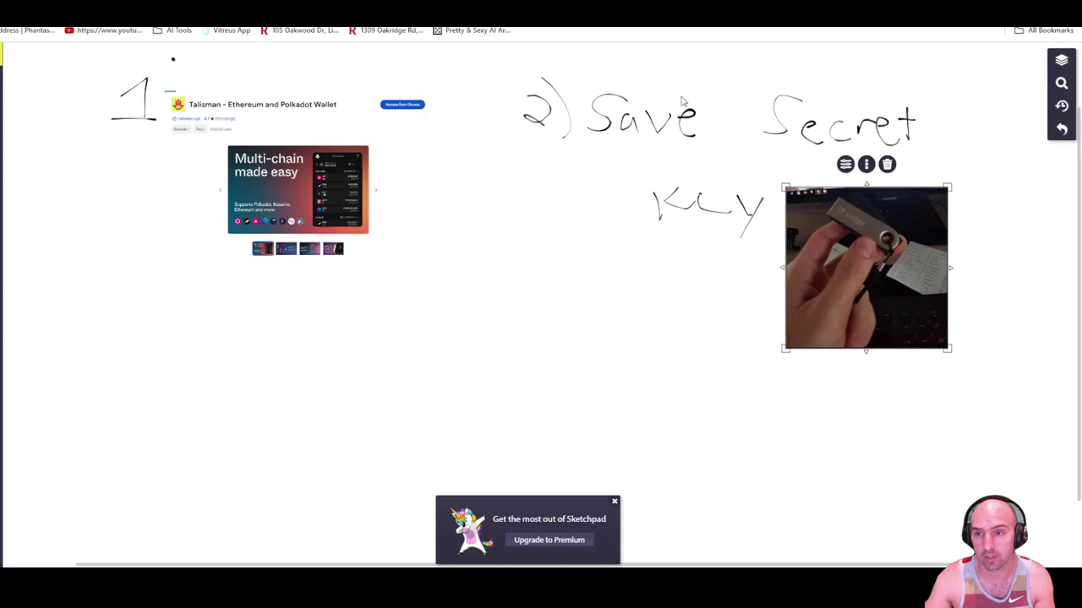
mouse_move(714, 29)
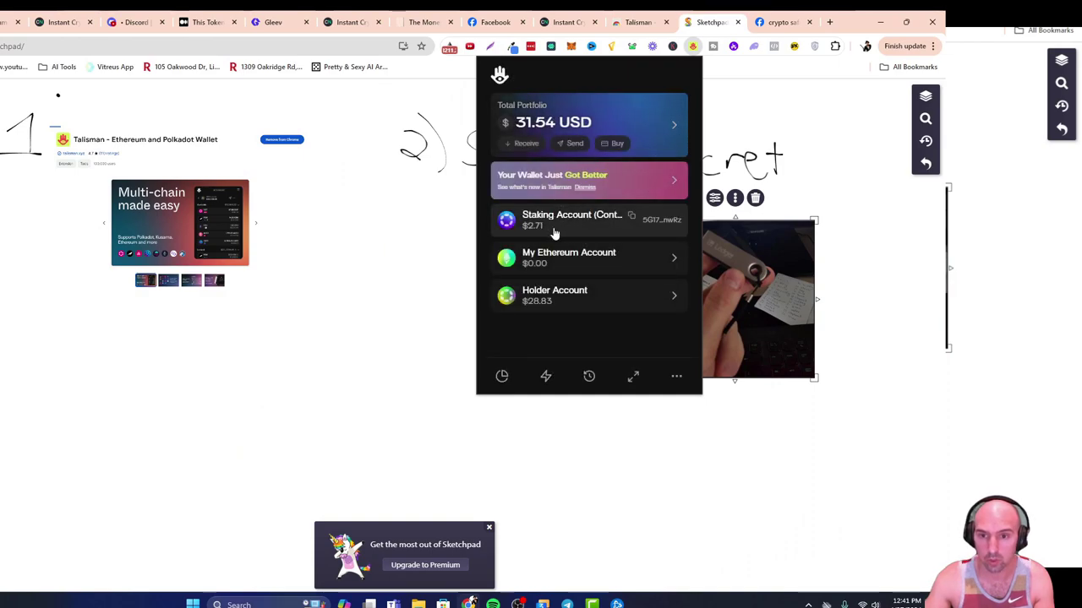
mouse_move(568, 226)
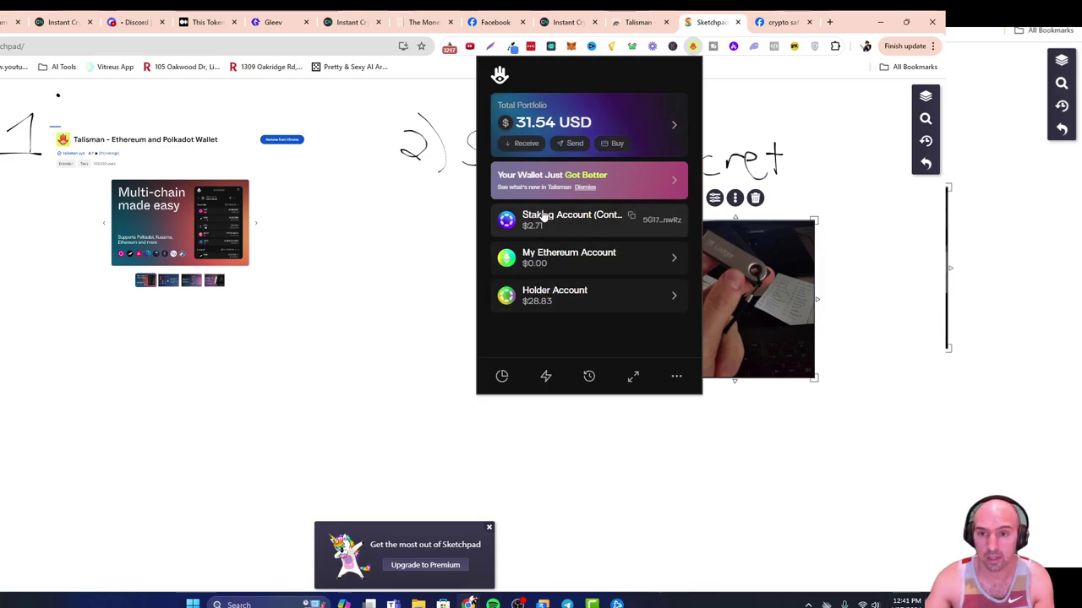
Open the staking account's network addresses and filter them by 'dot'.
click(571, 220)
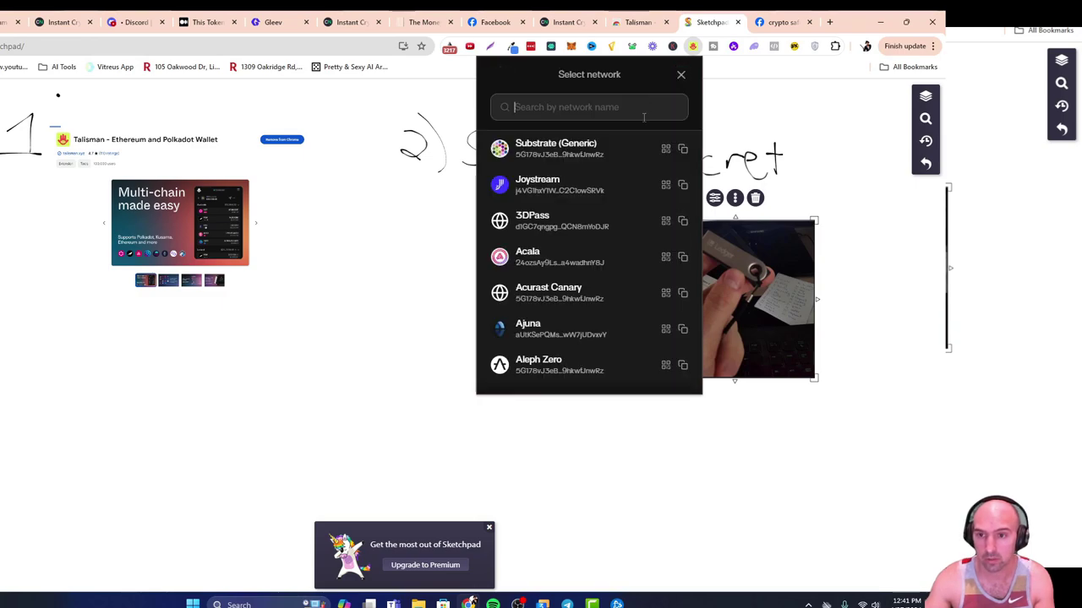
text(dot)
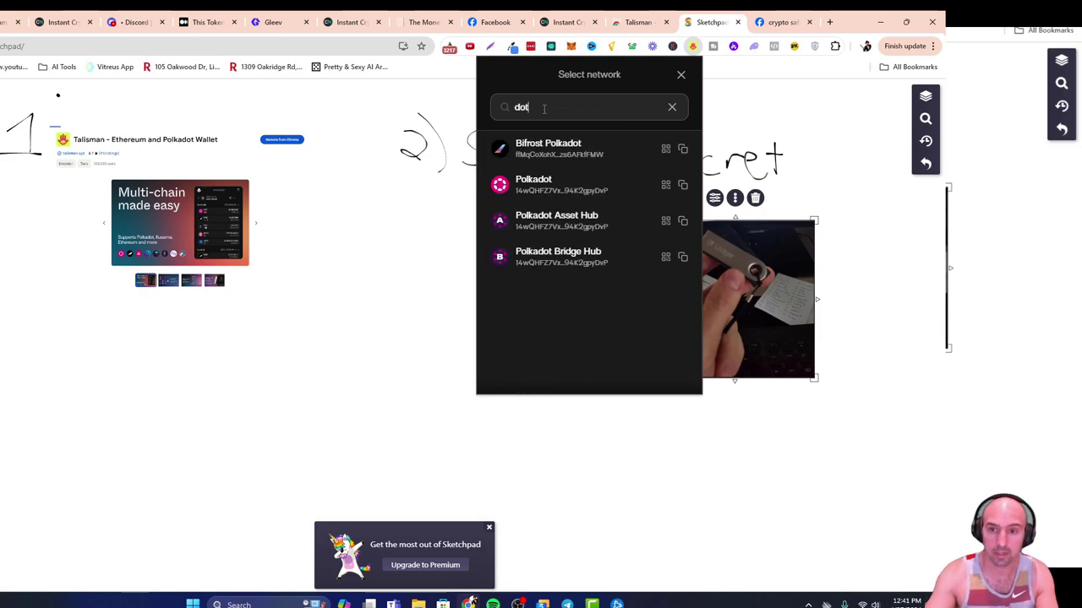
mouse_move(682, 185)
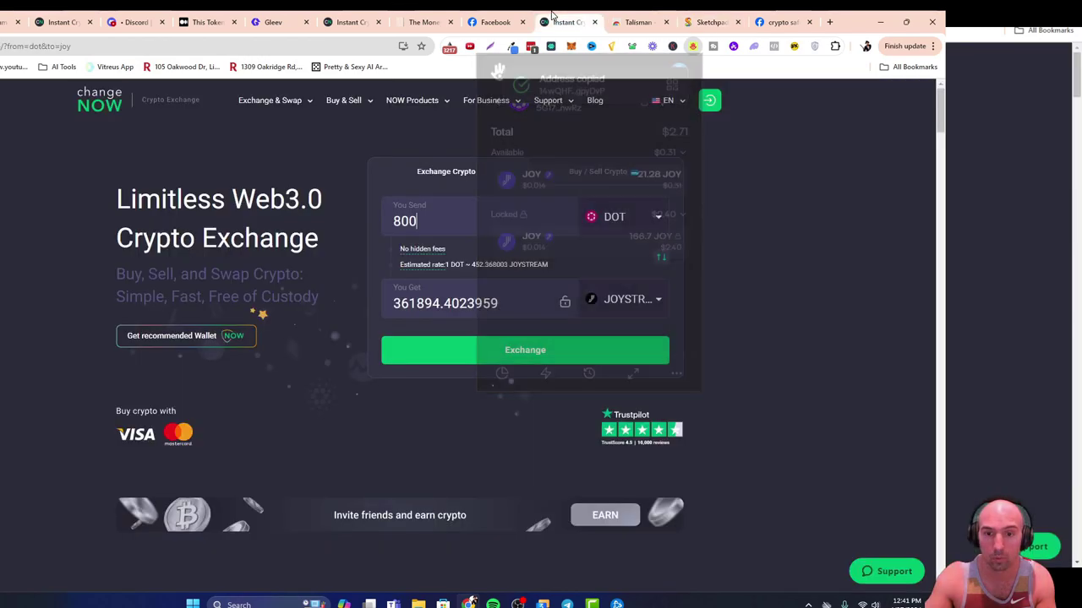
Choose Polkadot DOT to buy with USD, check the pasted payout address and scroll offers.
click(598, 172)
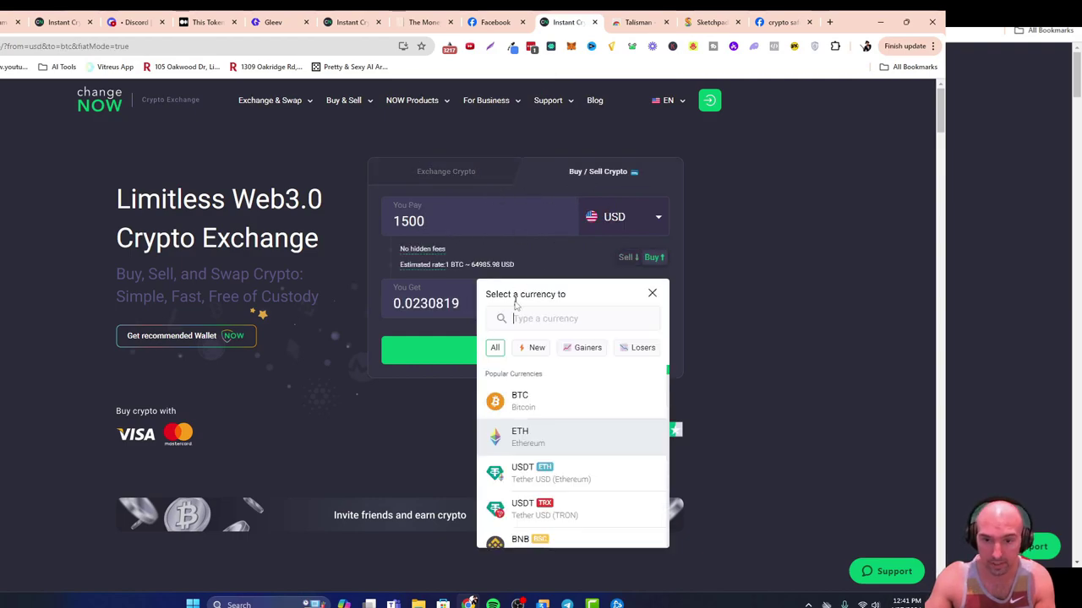
text(dot)
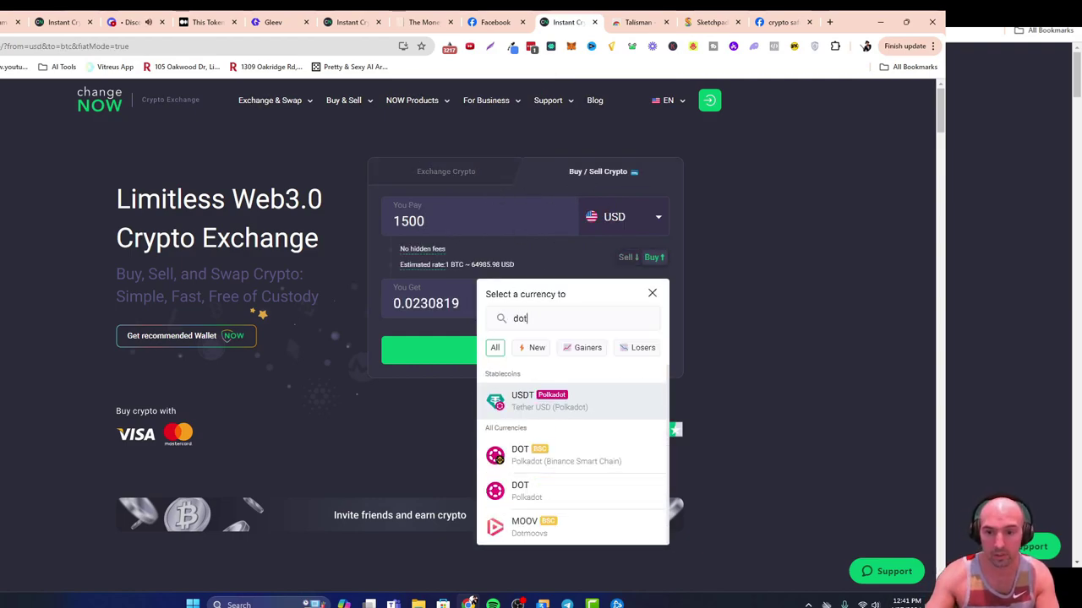
click(520, 491)
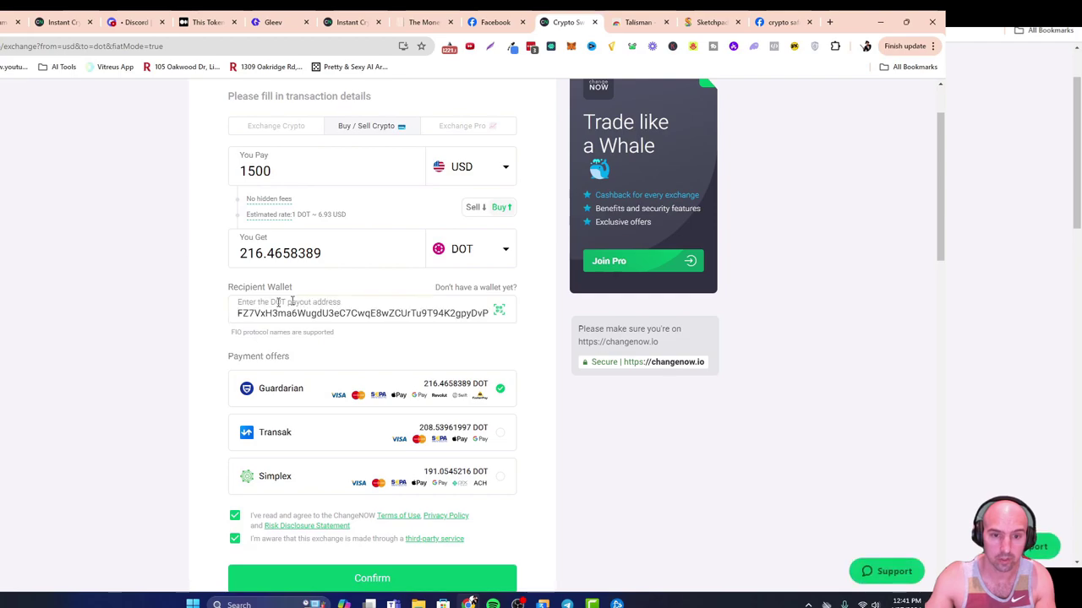
click(364, 312)
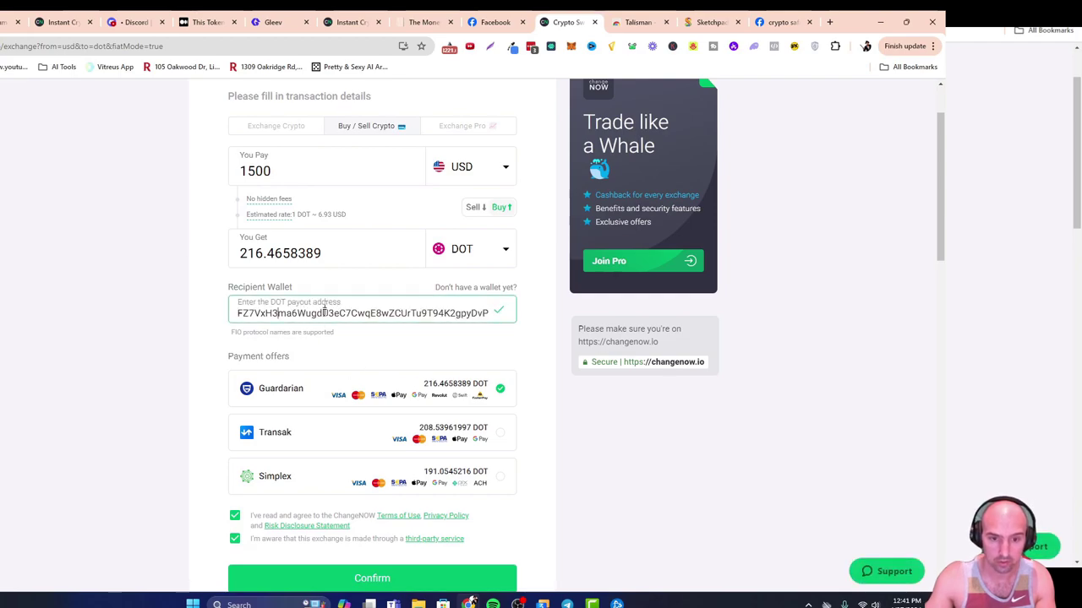
scroll(down, 3)
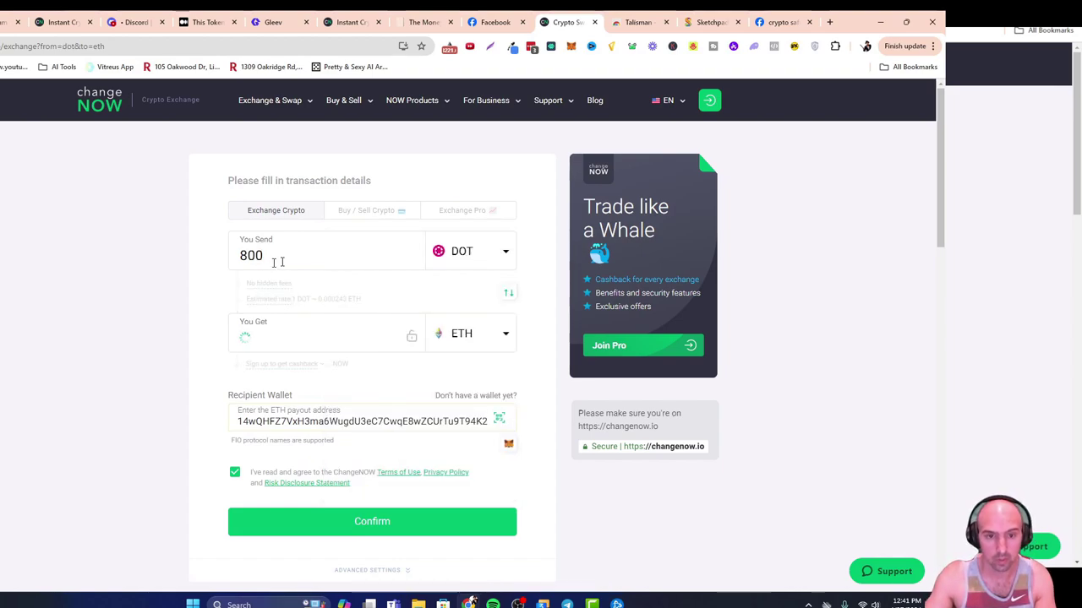
Enter 800 DOT to send and search 'joy' to receive JOYSTREAM.
click(471, 333)
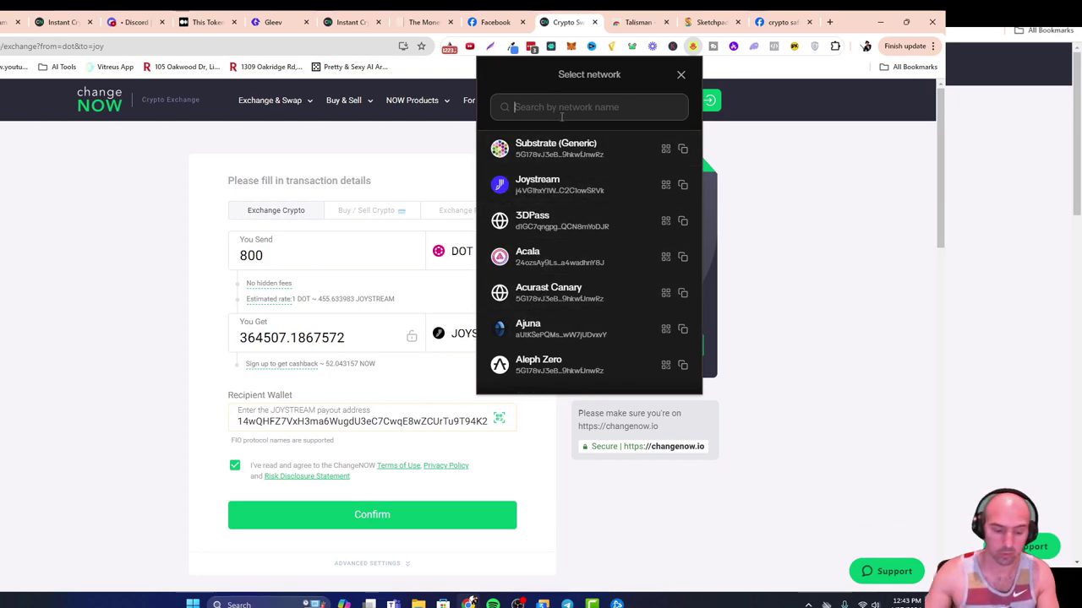
text(joy)
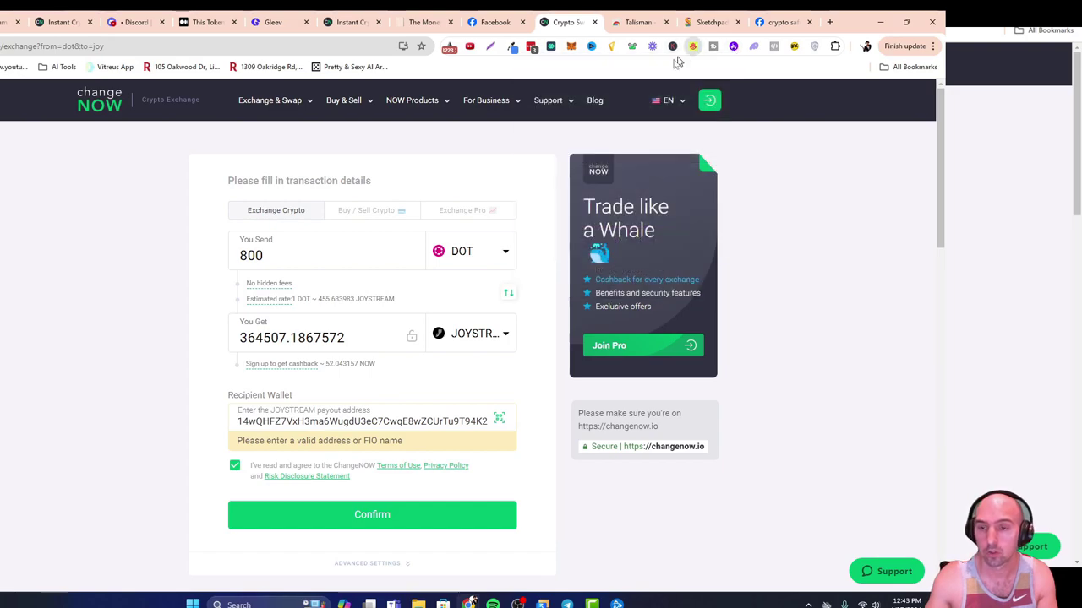
Copy the staking account's Joystream address from Talisman and confirm the DOT-to-JOYSTREAM order.
click(693, 46)
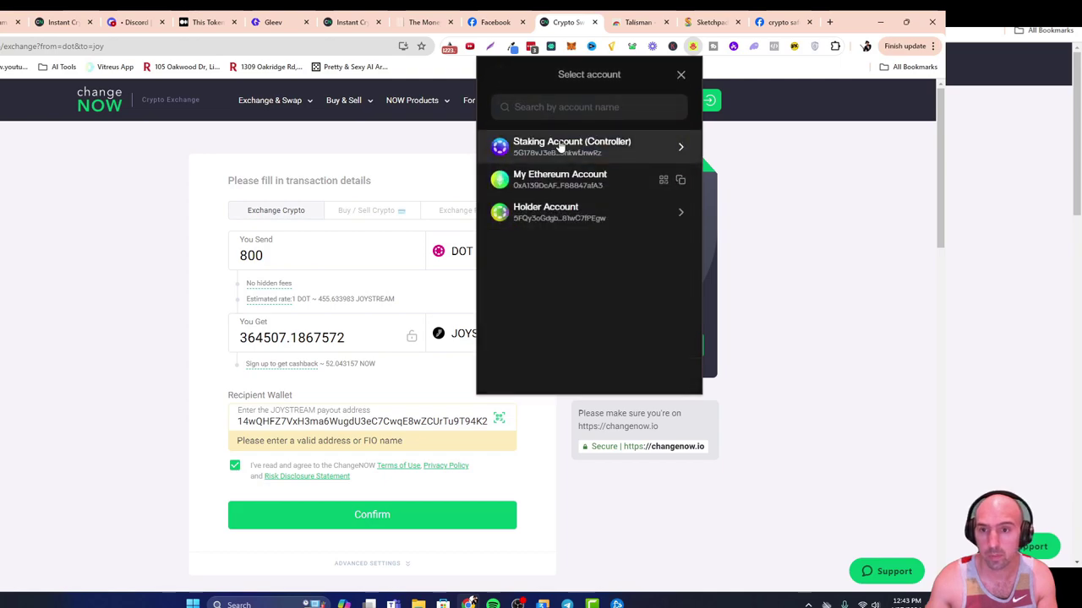
click(571, 146)
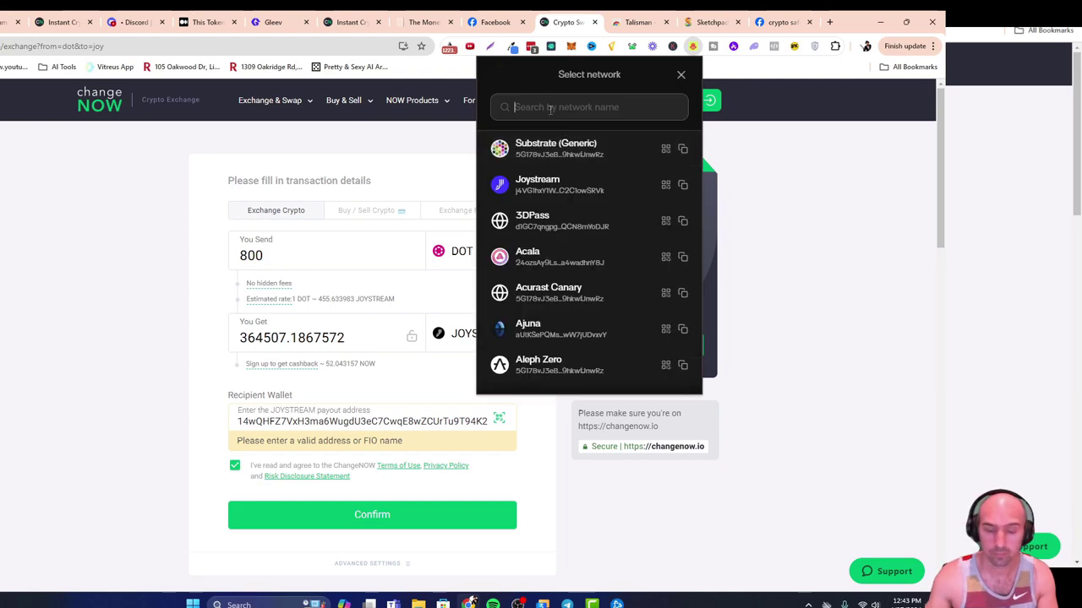
text(joy)
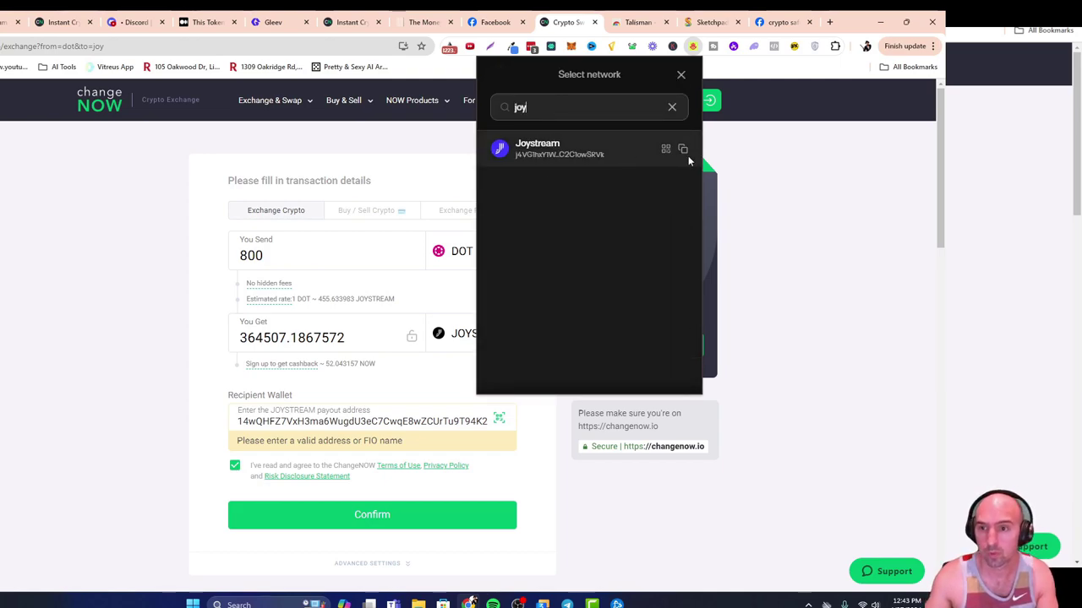
click(537, 148)
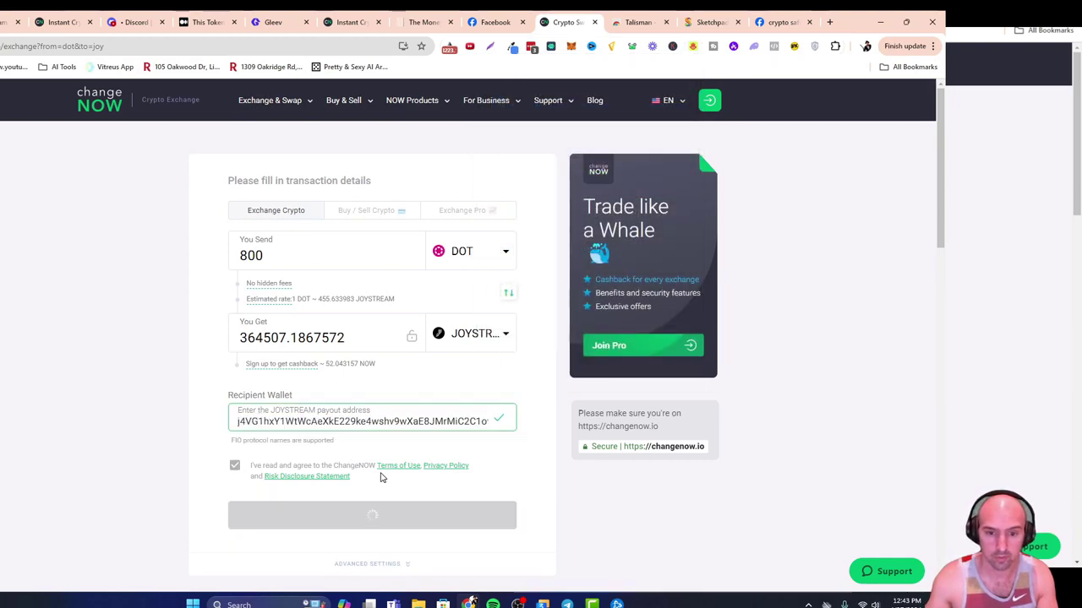
click(372, 516)
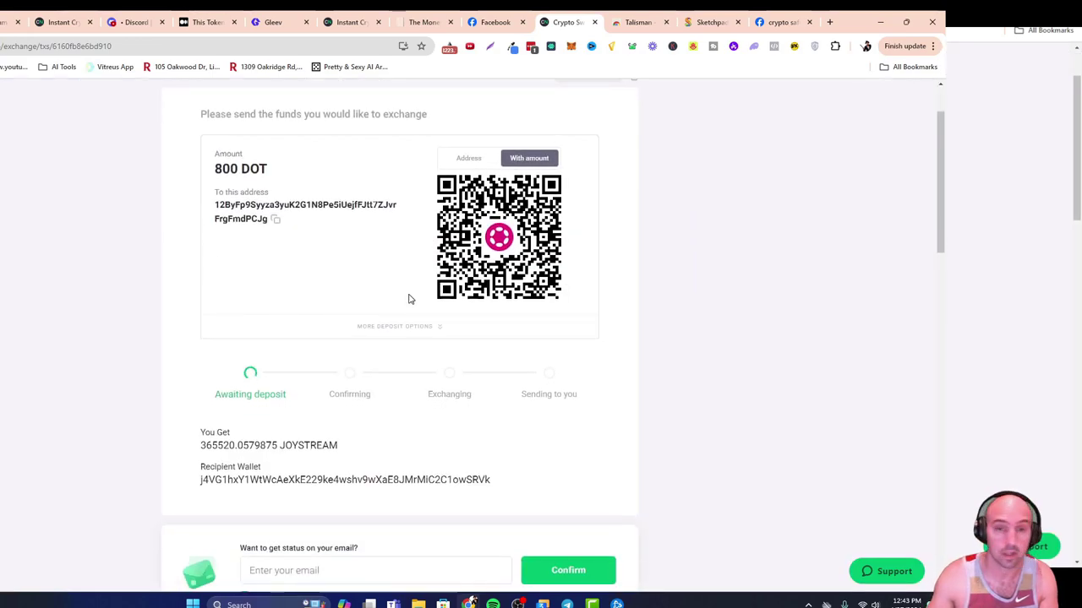
mouse_move(238, 501)
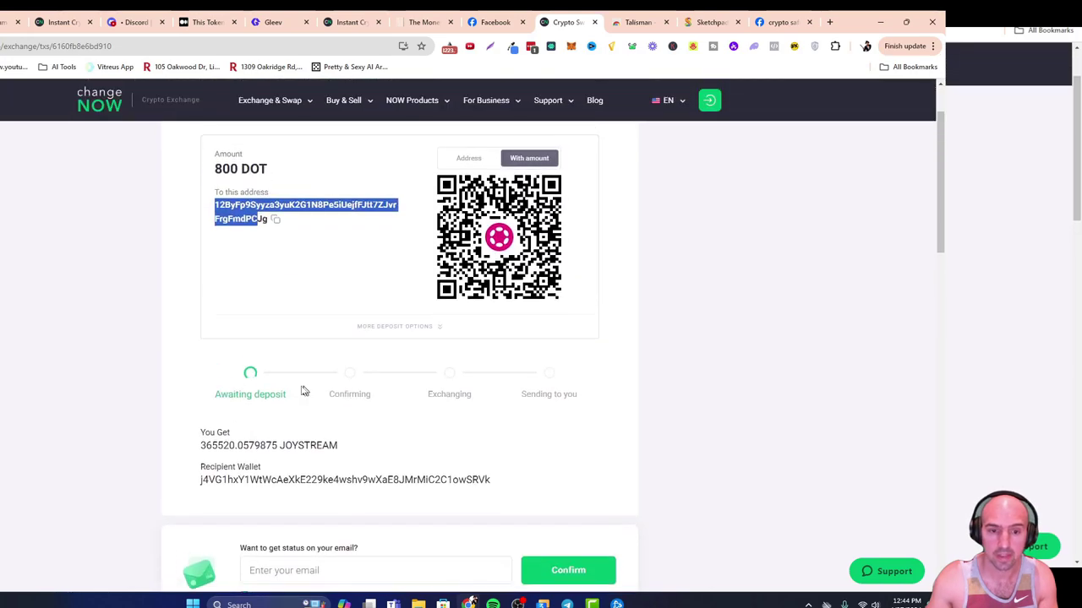
mouse_move(269, 386)
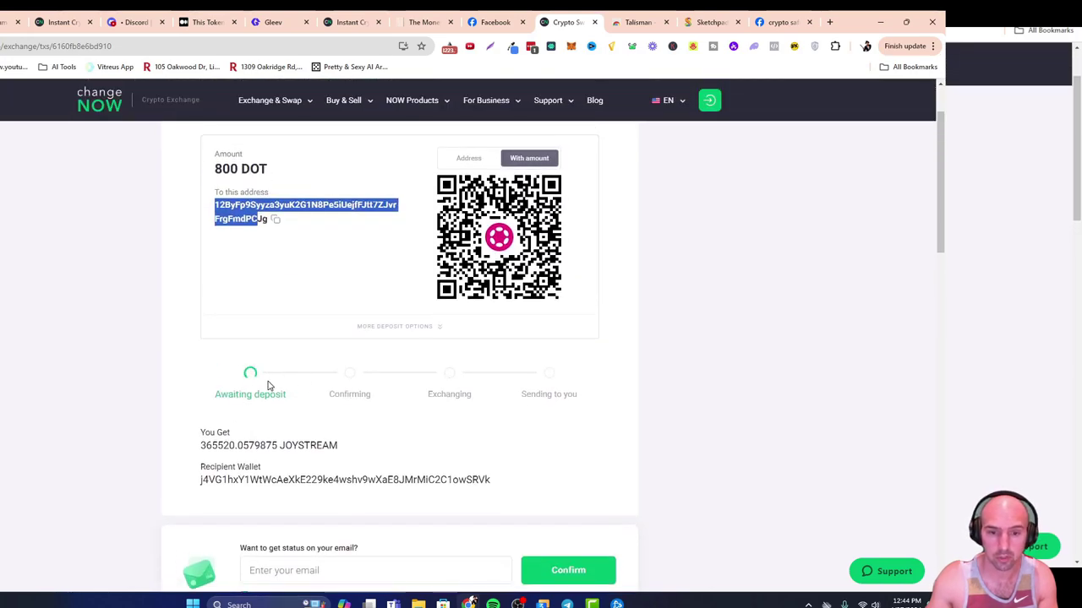
mouse_move(211, 493)
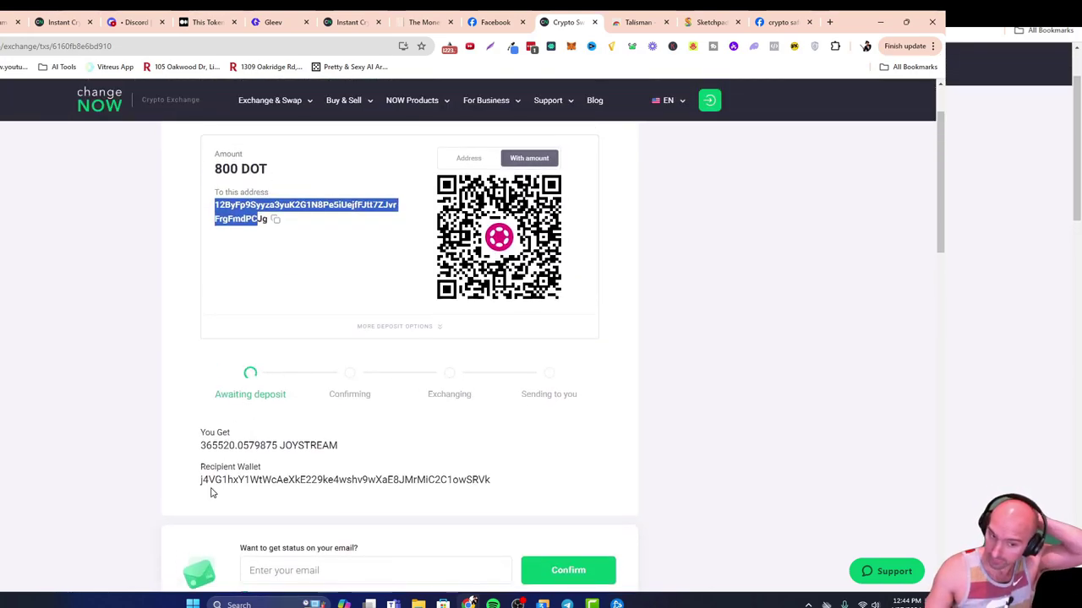
mouse_move(586, 198)
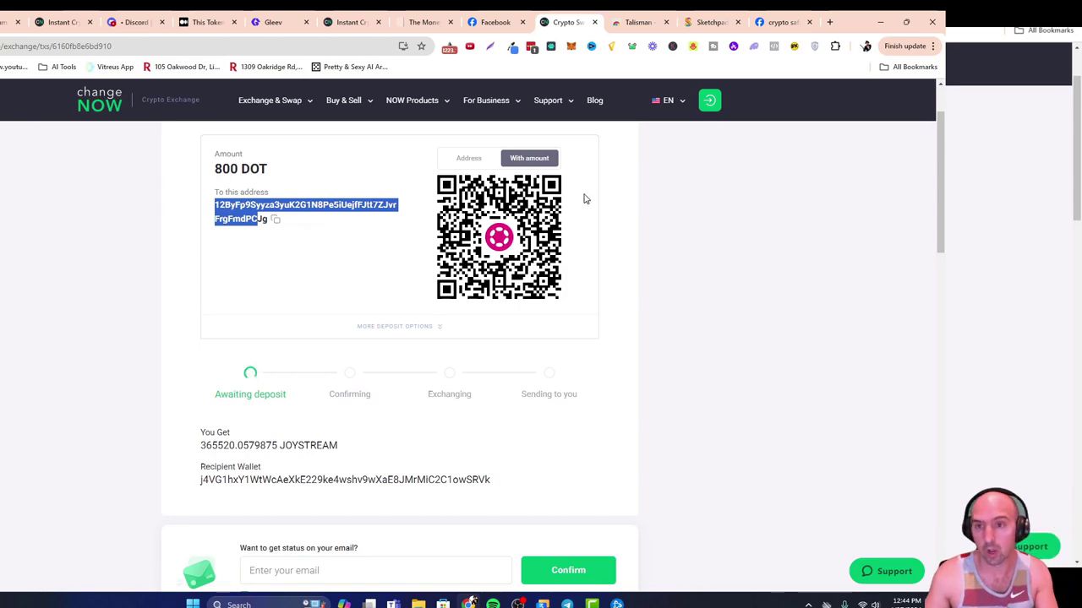
Open the Talisman wallet listing the Staking, Ethereum and Holder accounts.
click(692, 46)
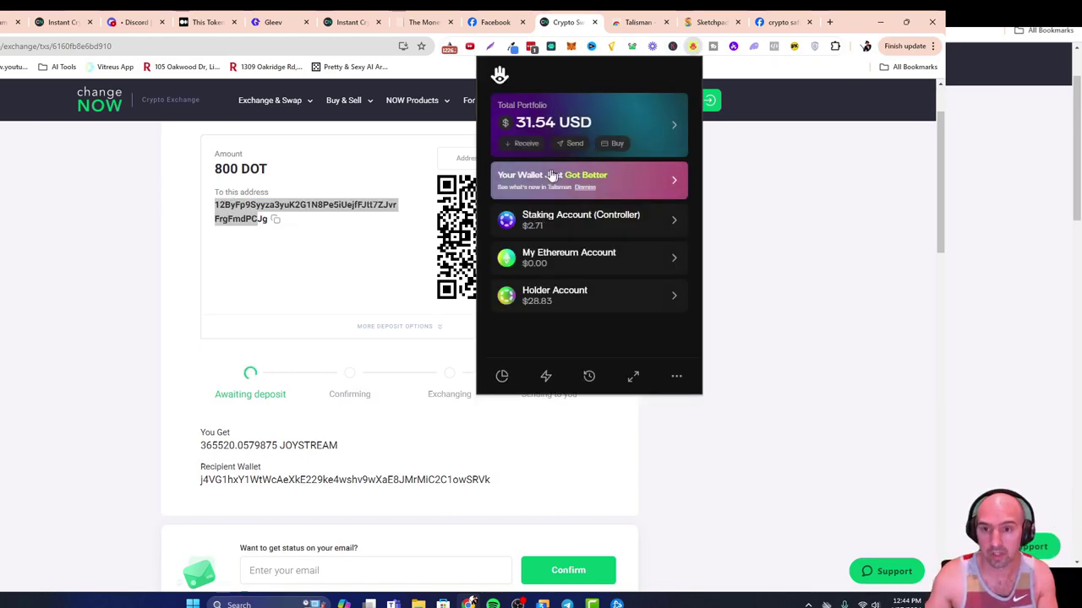
View the staking account's 21.28 JOY available and 166.7 JOY locked, then go back.
click(588, 220)
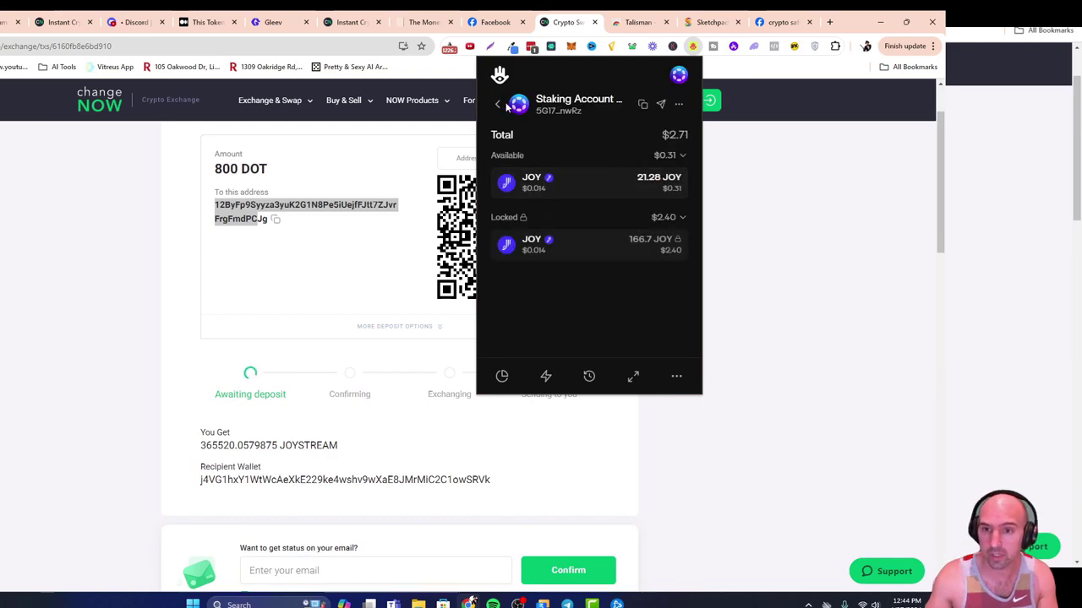
click(498, 104)
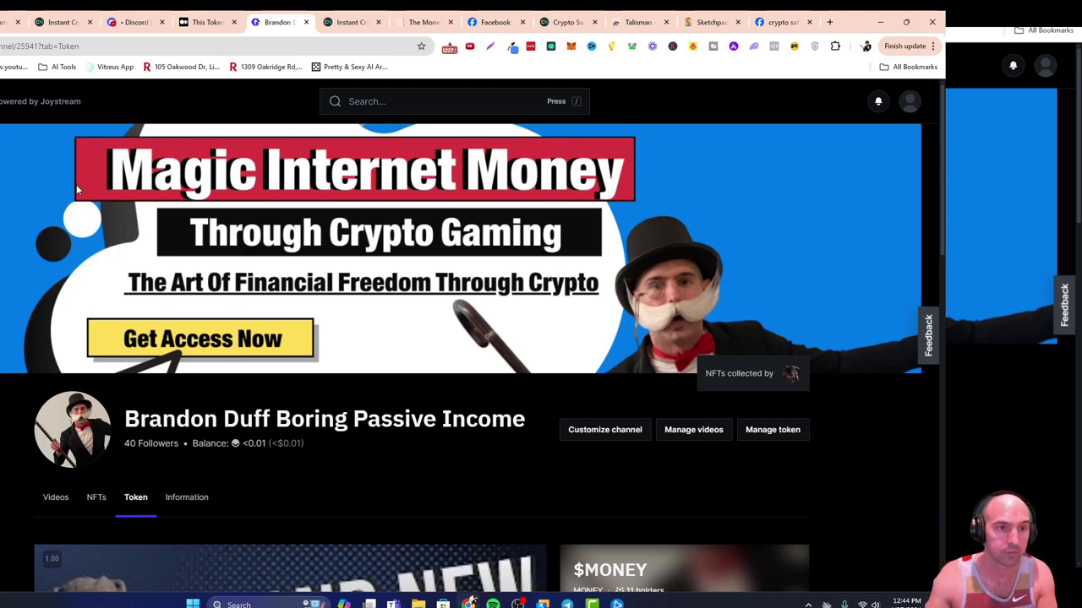
mouse_move(49, 185)
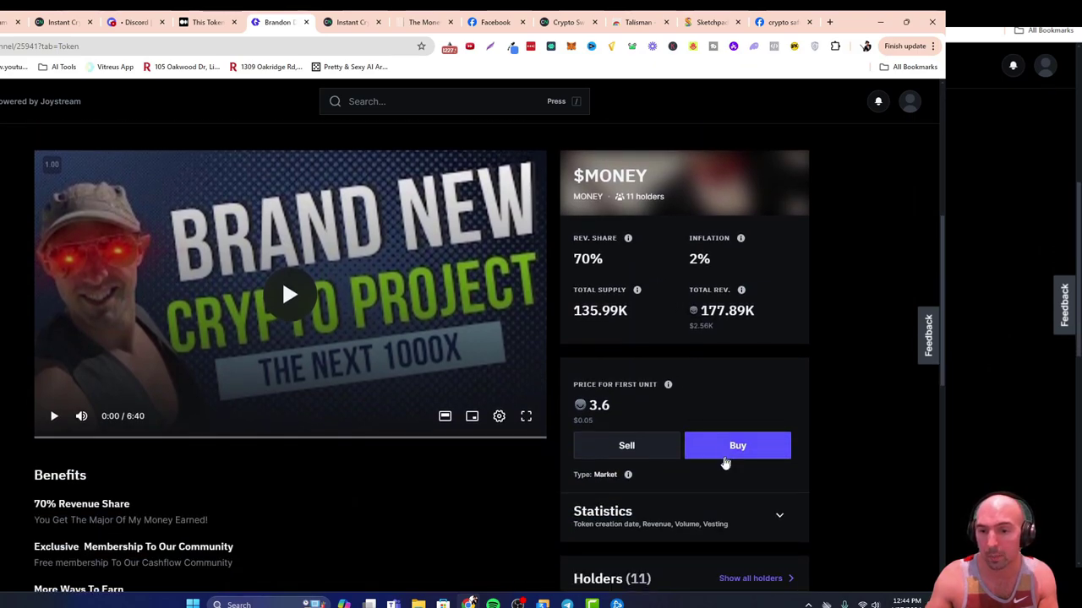
Open the Buy $MONEY dialog and enter 10000 tokens, costing 40.99K JOY.
click(736, 445)
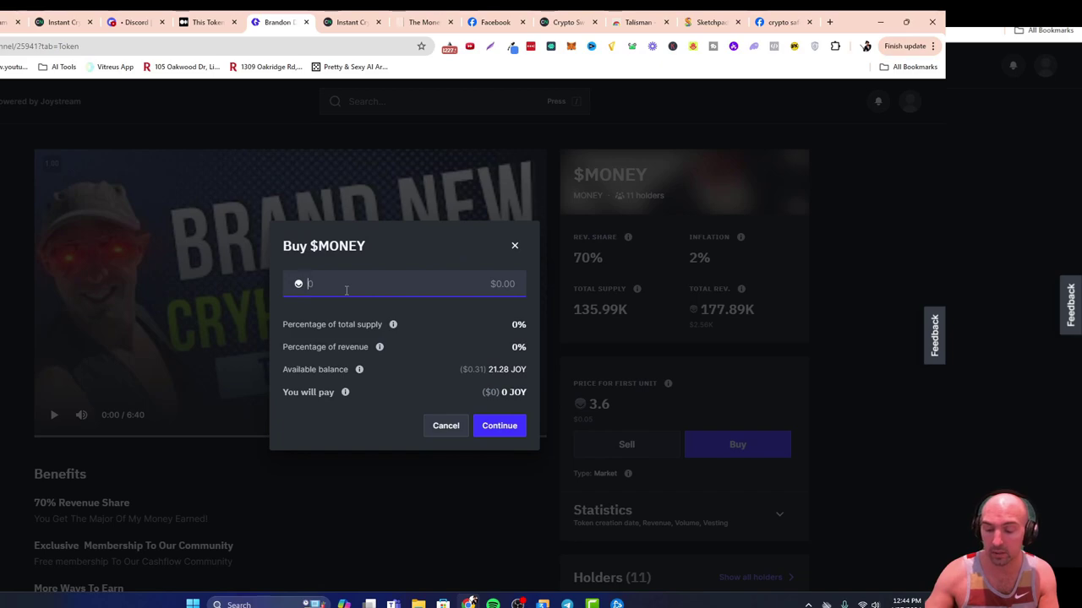
text(10000)
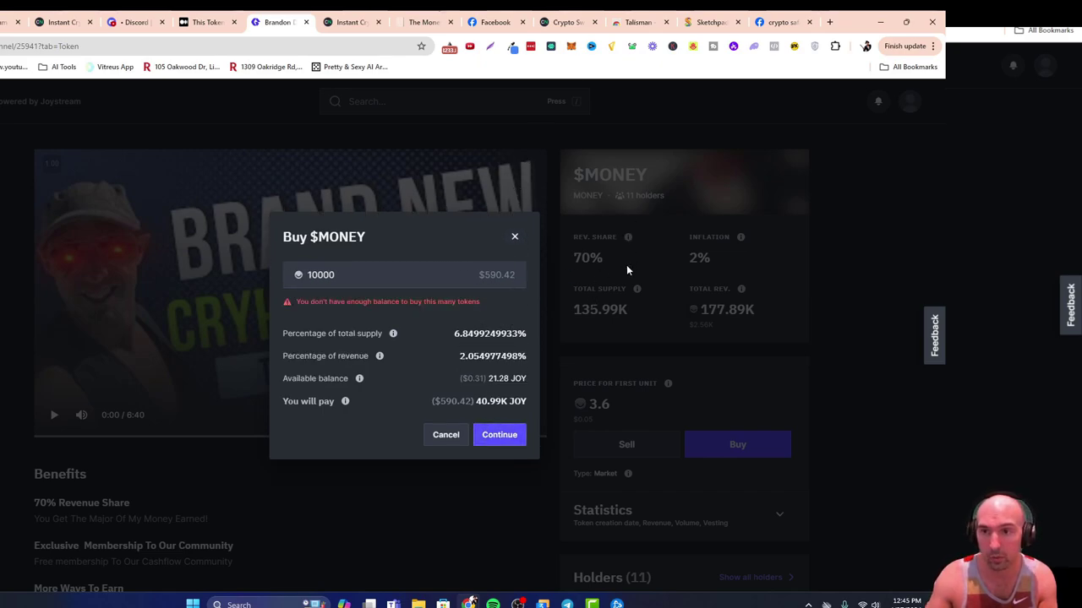
mouse_move(528, 231)
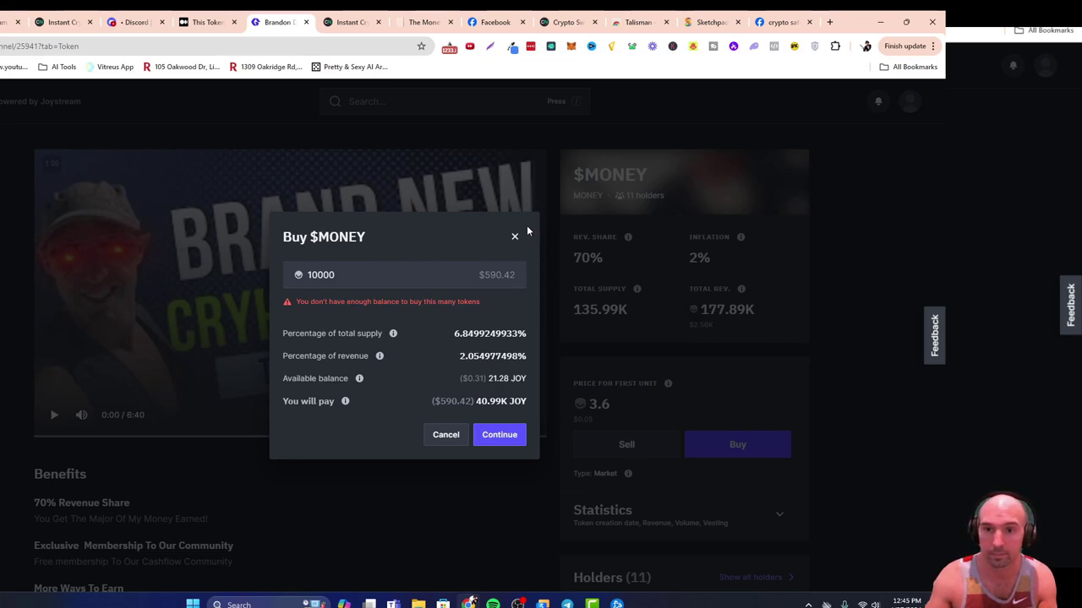
mouse_move(286, 404)
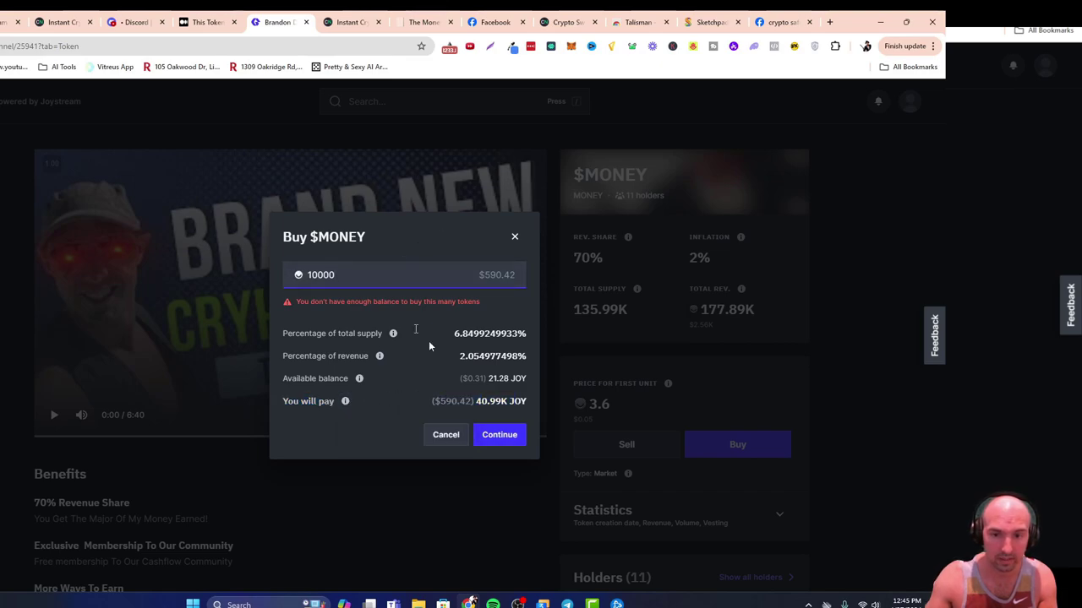
Cancel the Buy $MONEY dialog and scroll to the Holders (11) table.
click(514, 236)
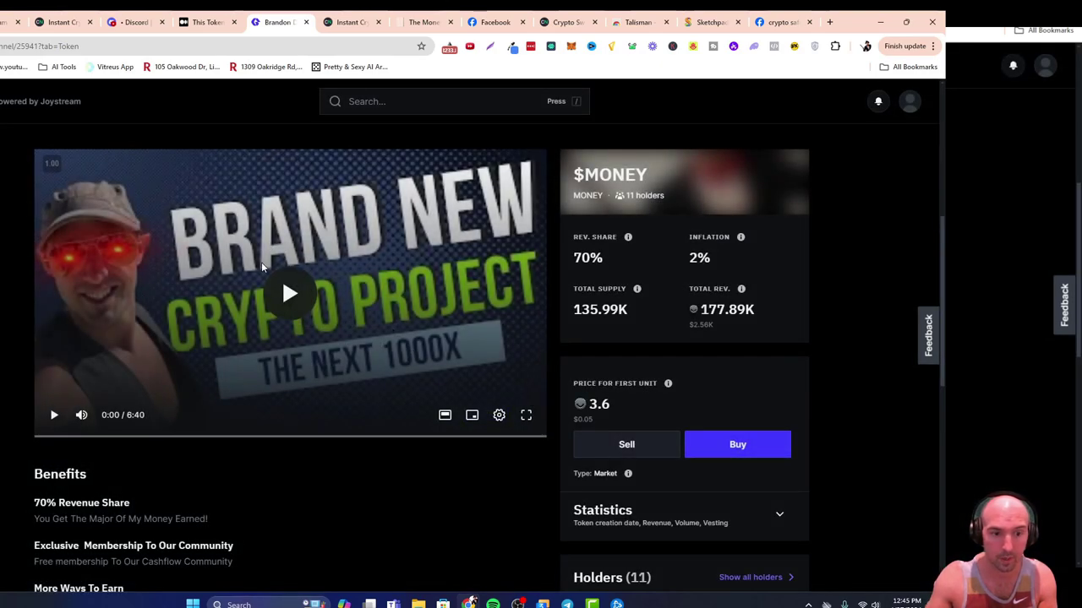
scroll(down, 3)
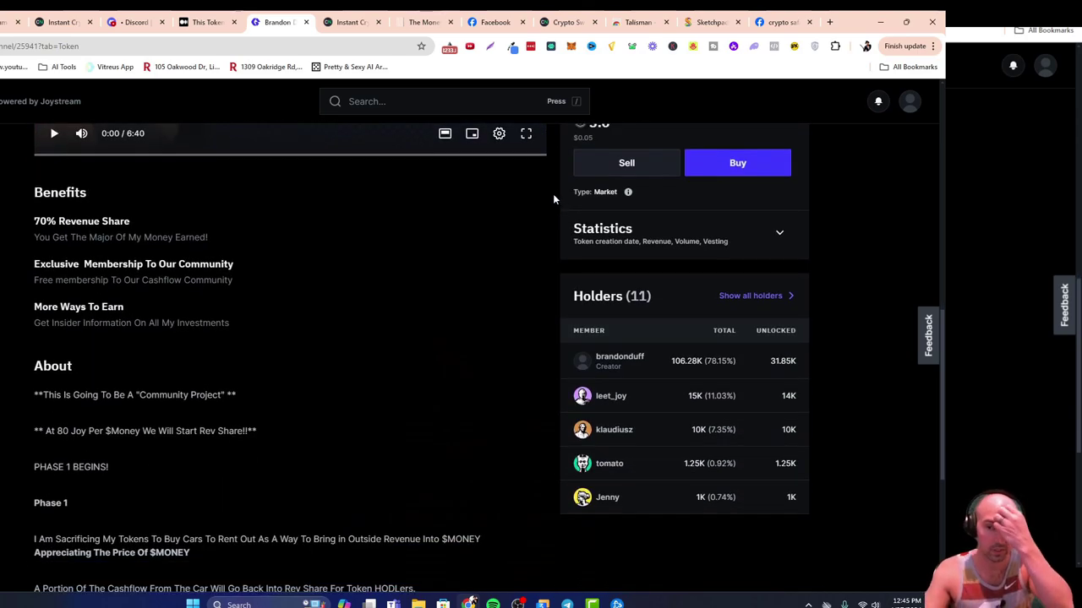
mouse_move(548, 188)
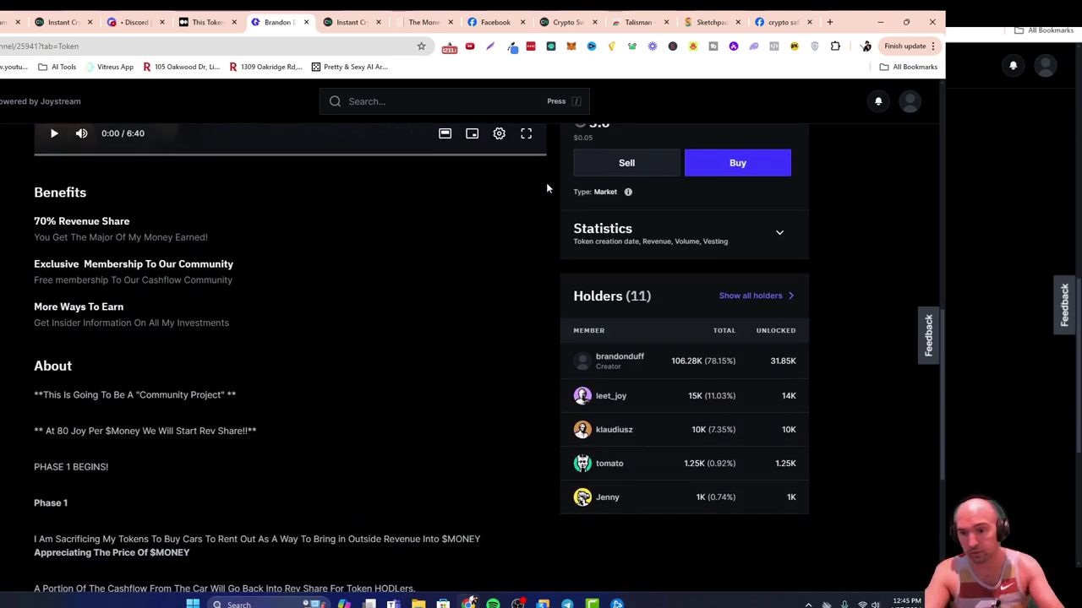
scroll(up, 3)
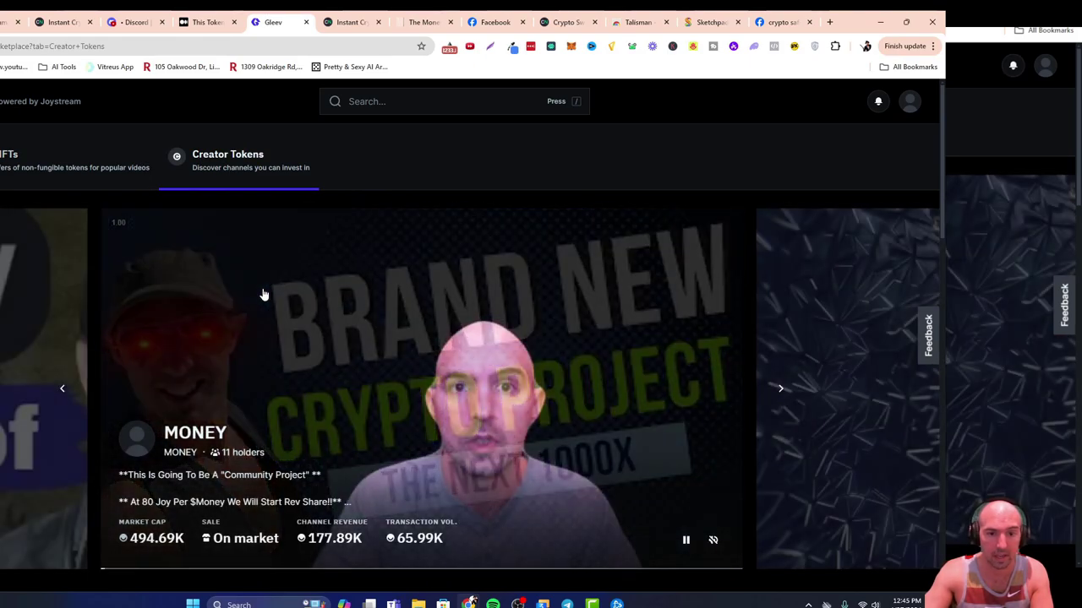
Scroll past the $SHTIH, $BULL, $FORUM and $LEET cards and the top channels ranking.
scroll(down, 3)
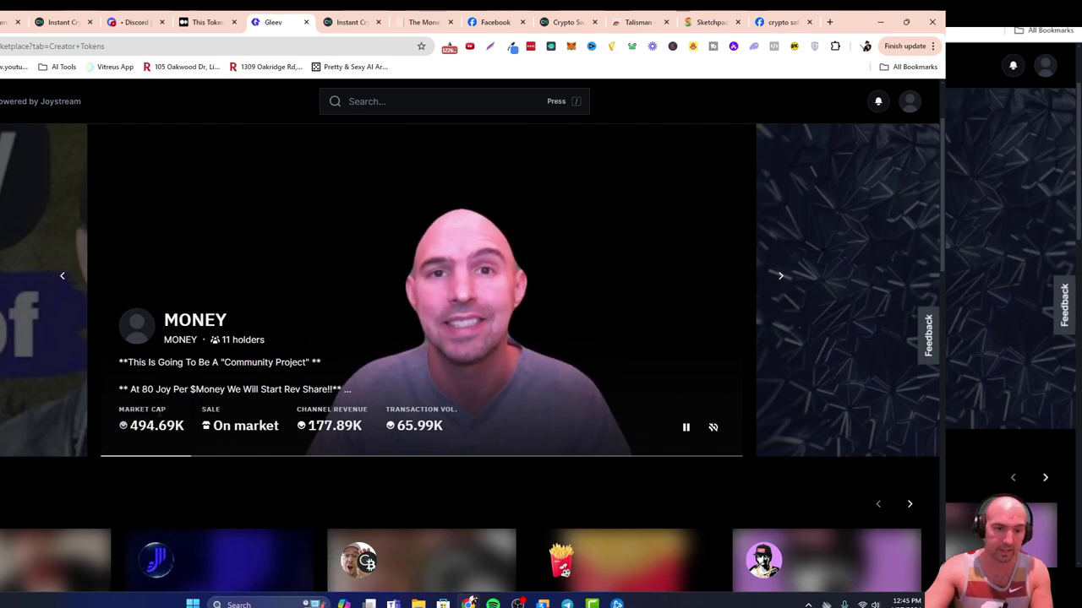
mouse_move(174, 413)
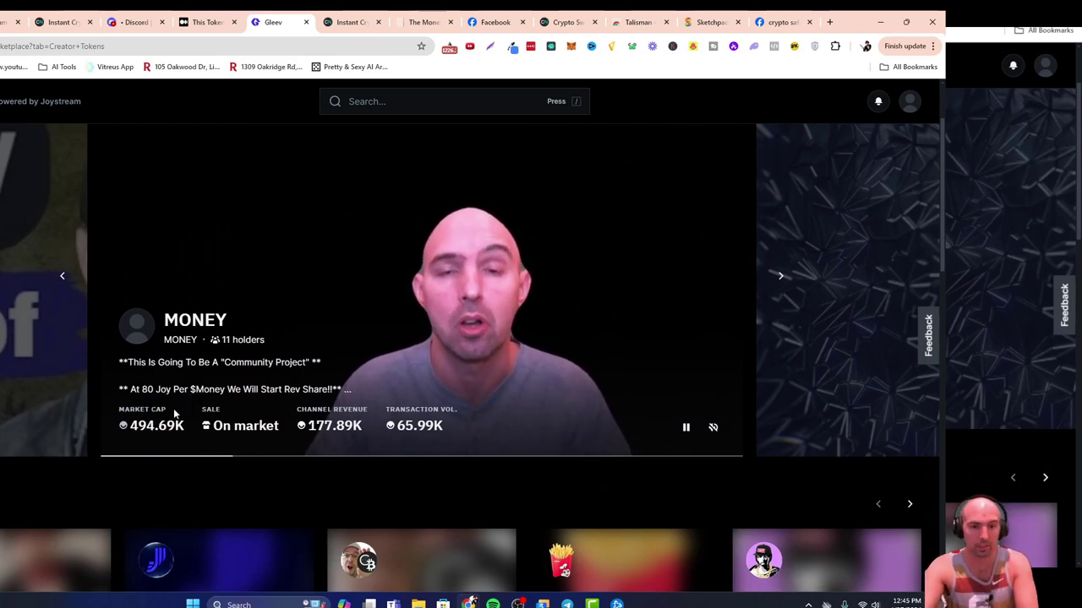
scroll(down, 3)
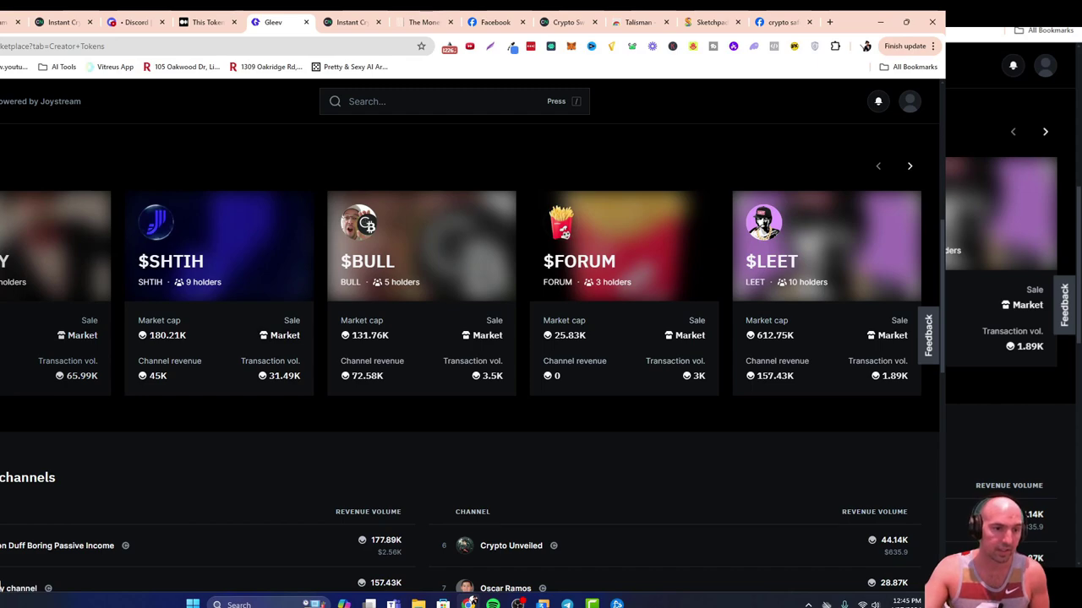
mouse_move(76, 387)
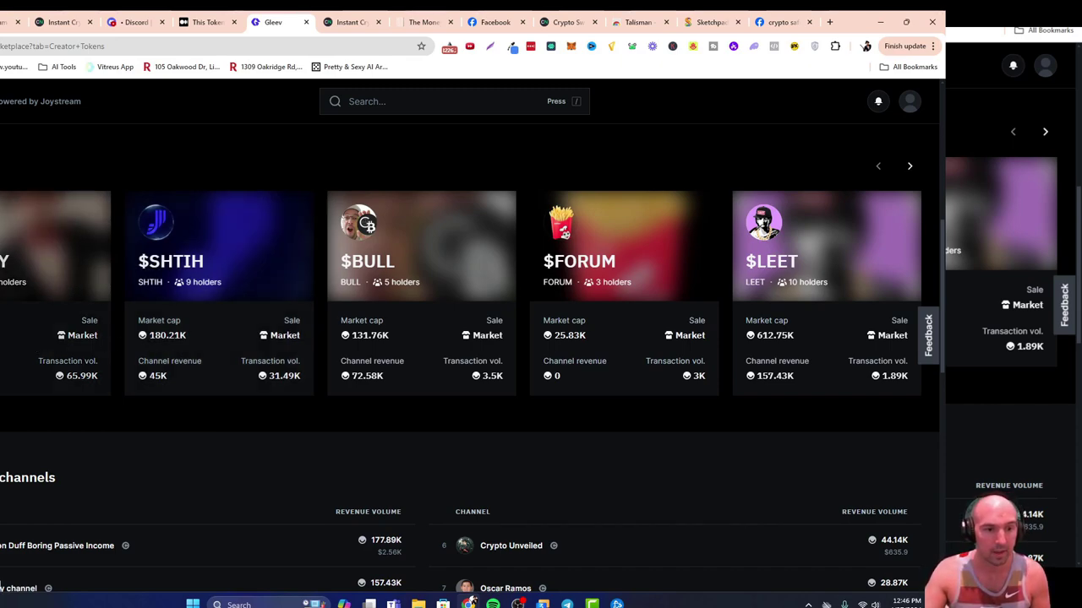
mouse_move(374, 349)
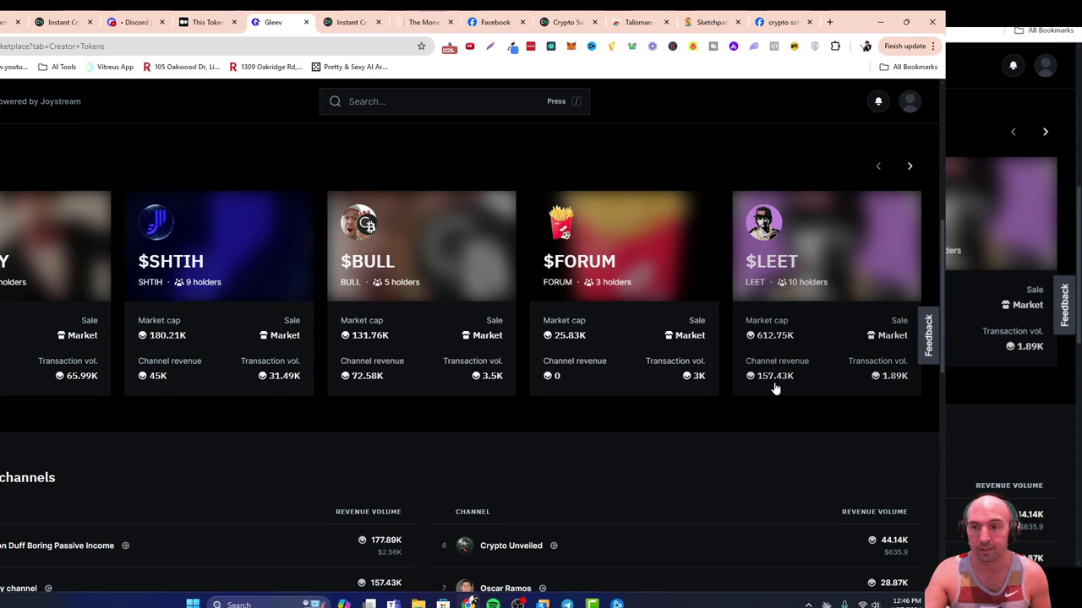
mouse_move(793, 321)
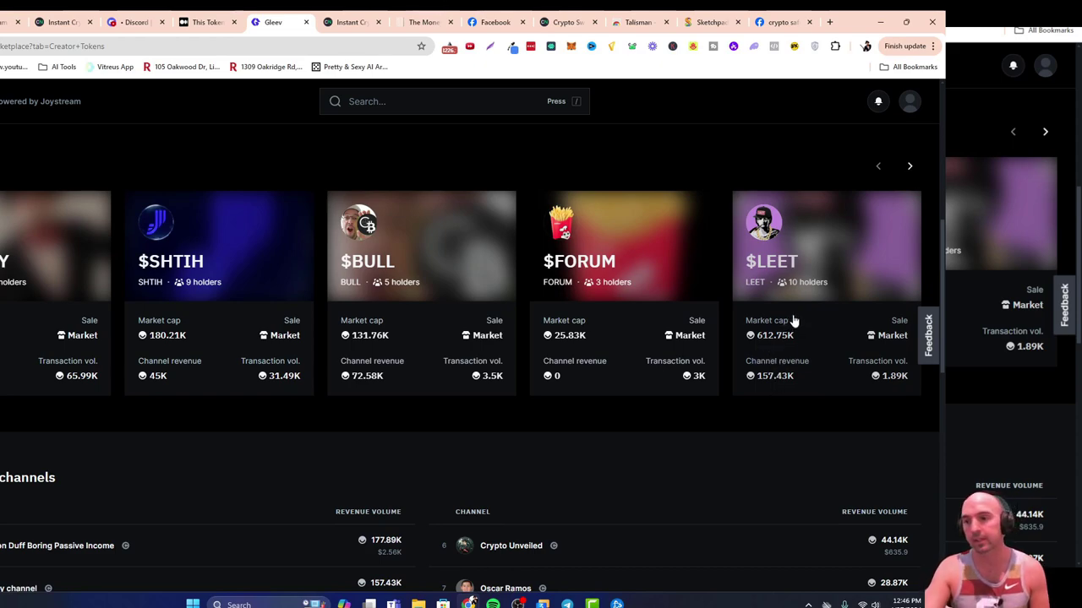
mouse_move(562, 328)
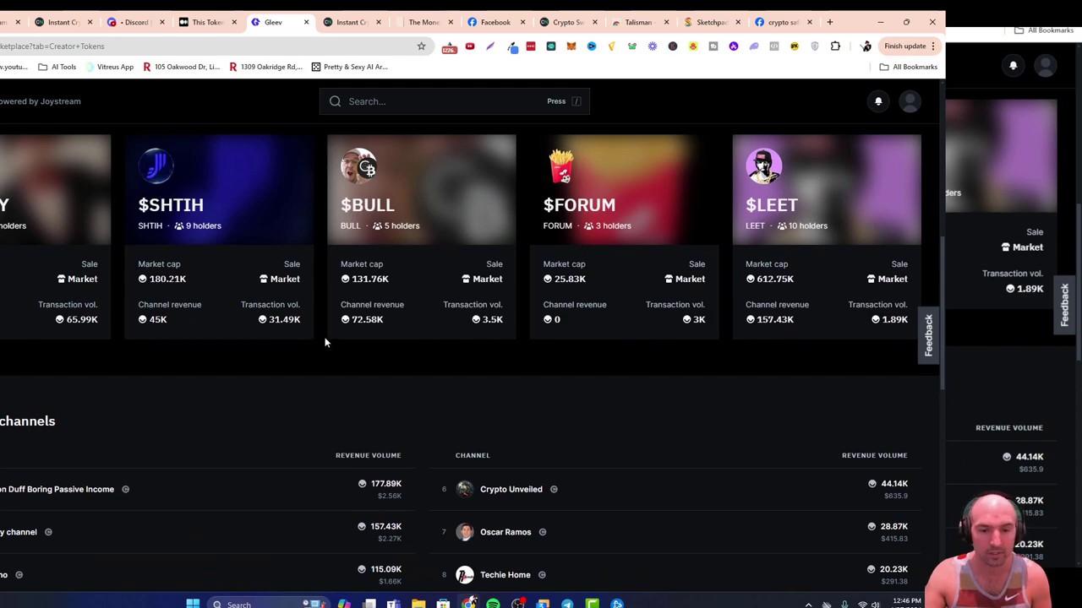
scroll(down, 3)
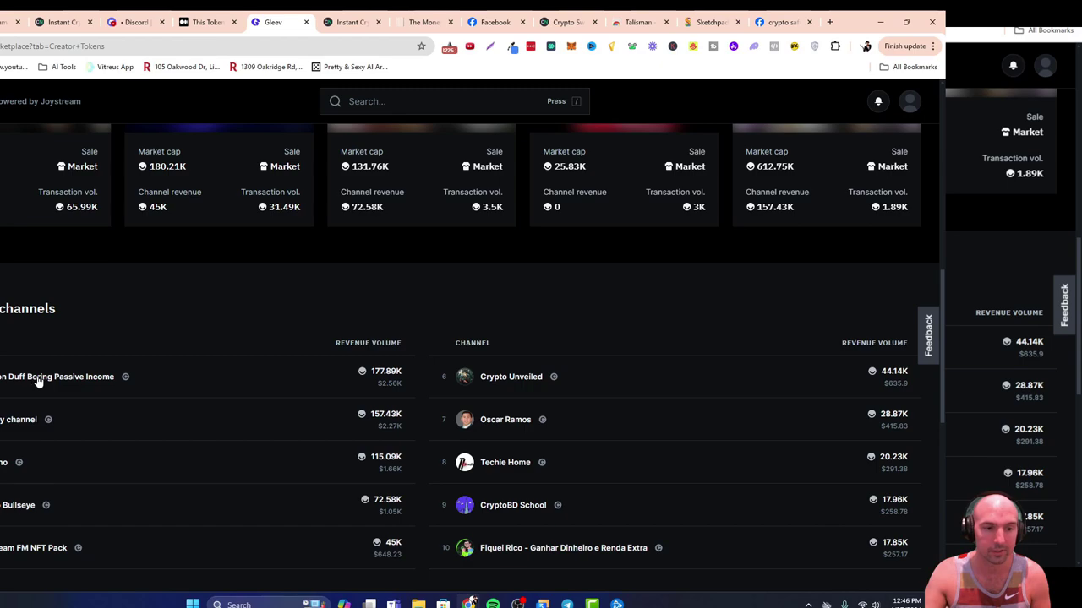
mouse_move(83, 355)
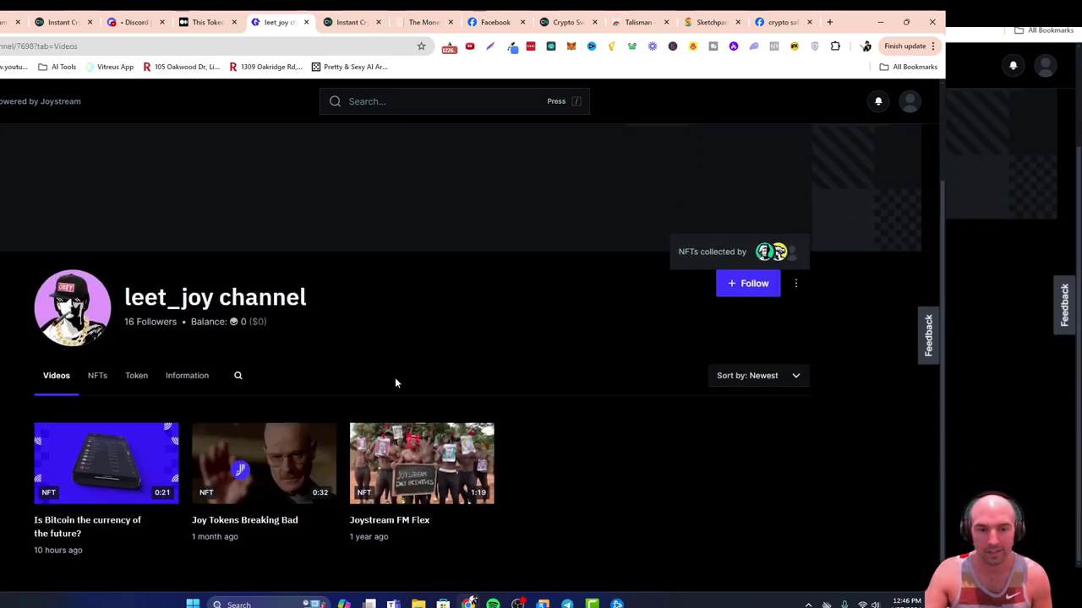
Scroll the $LEET token details: 100% revenue share and 163.76 first-unit price.
click(135, 375)
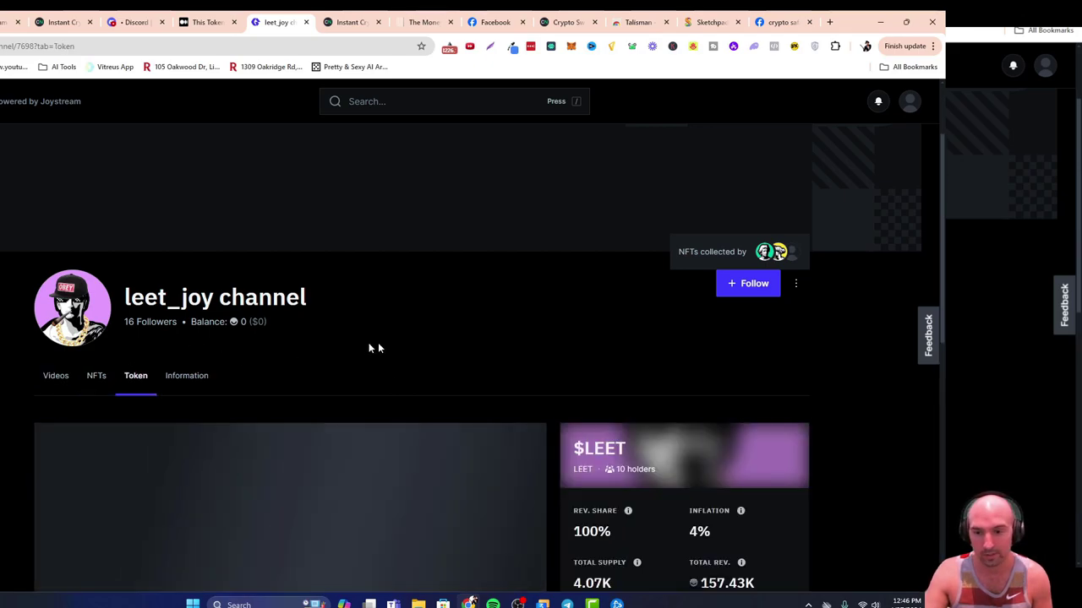
scroll(down, 3)
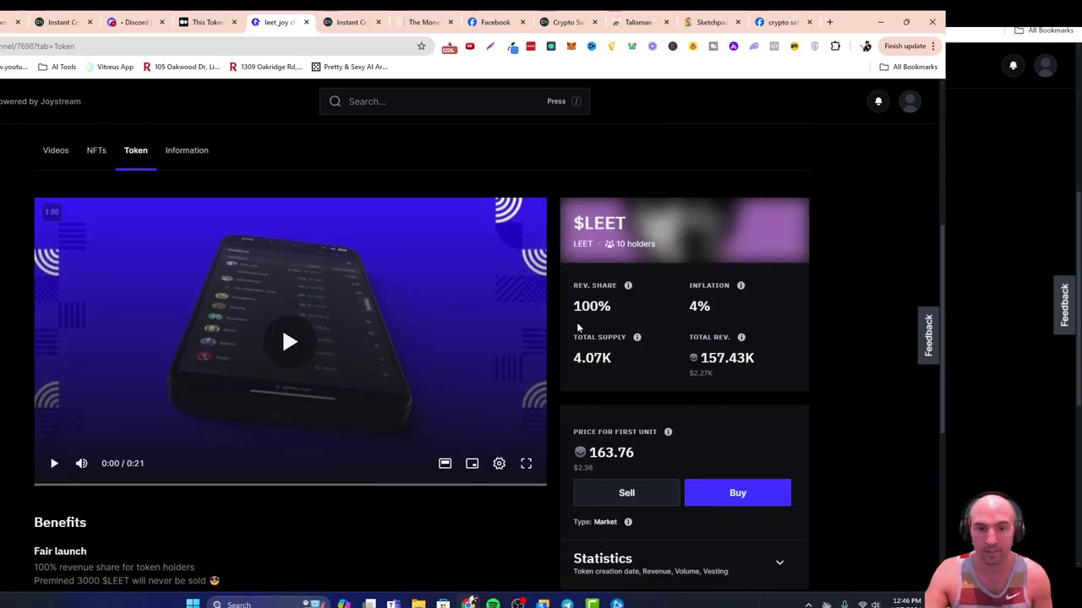
scroll(down, 3)
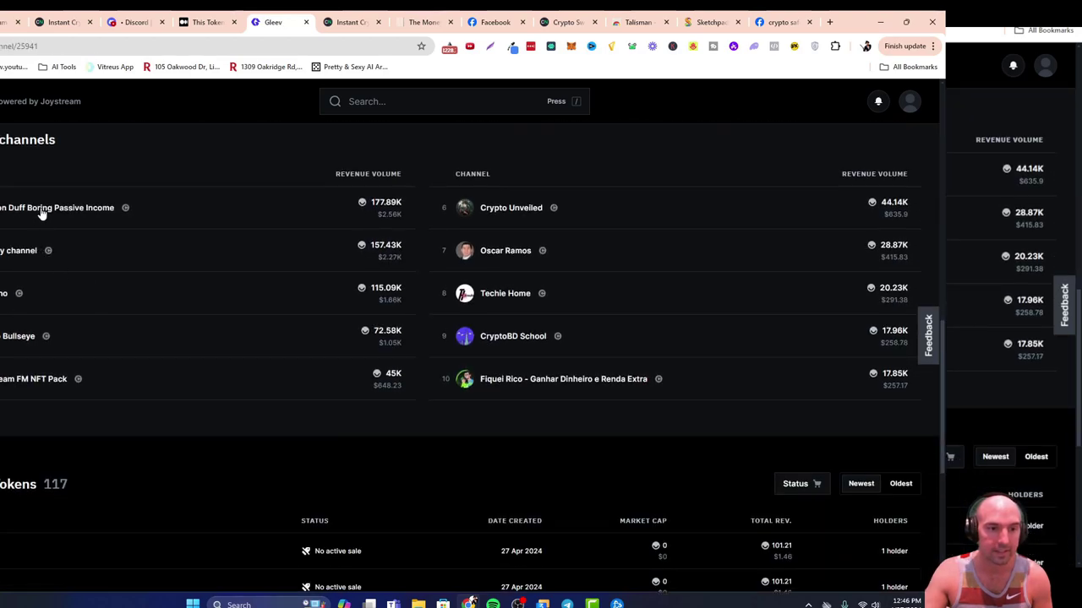
Open Brandon Duff Boring Passive Income's $MONEY token and view its 11 holders.
click(58, 207)
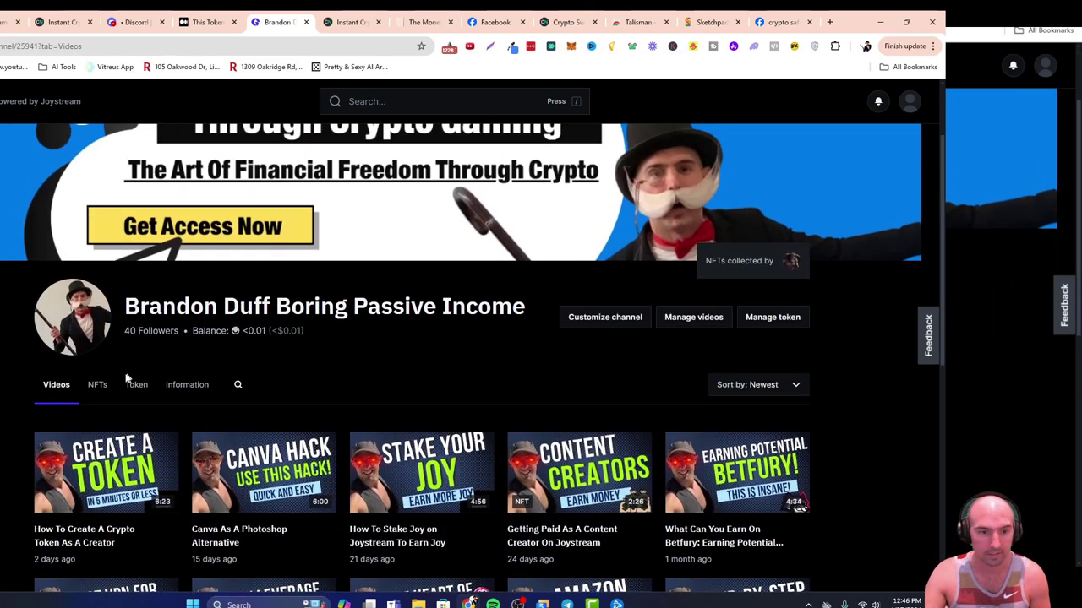
click(136, 316)
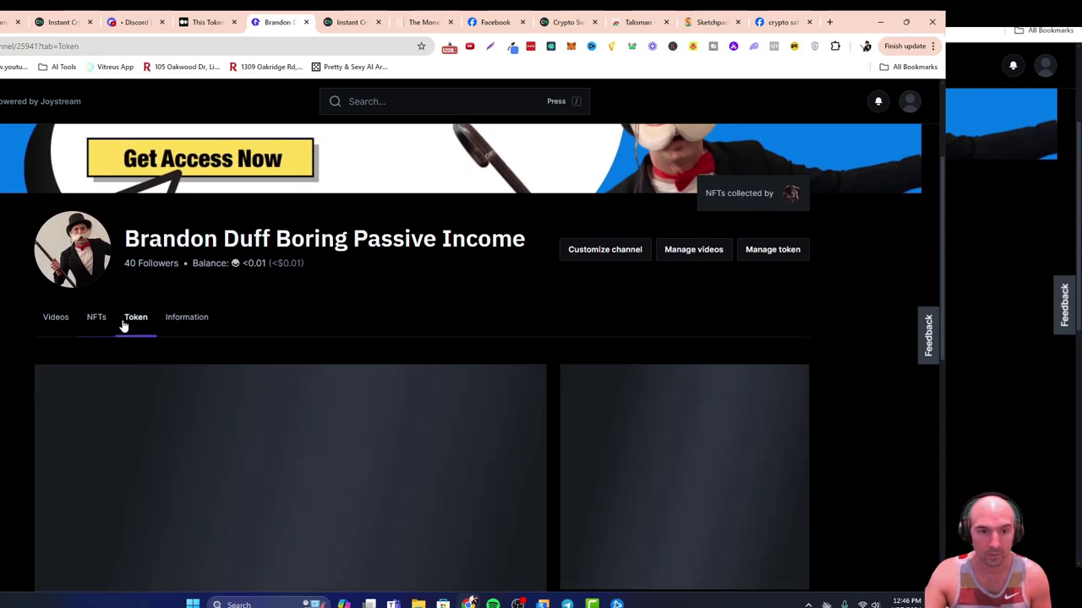
scroll(down, 3)
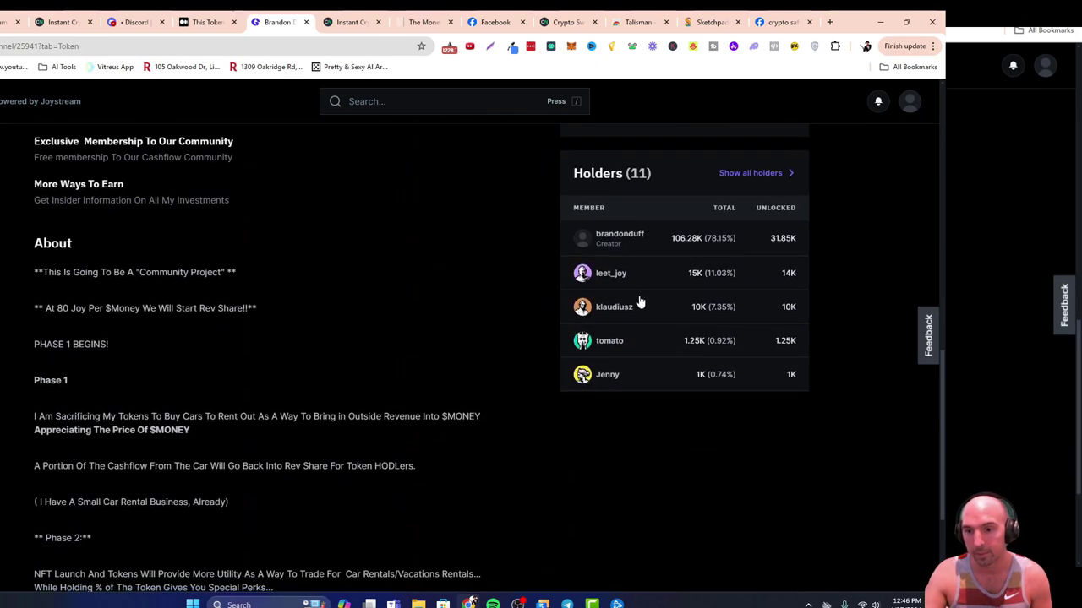
mouse_move(729, 281)
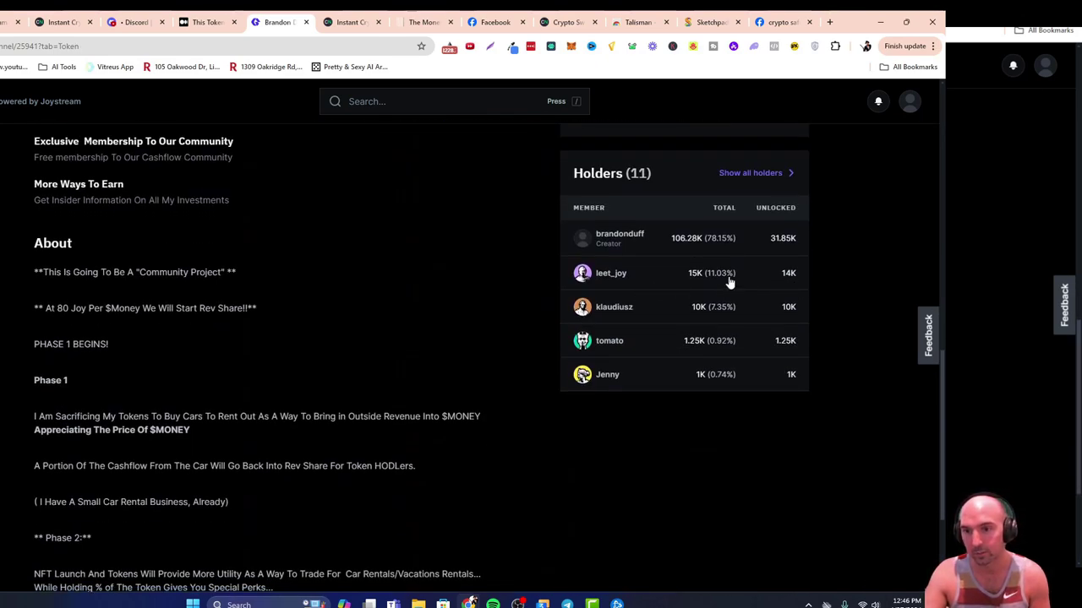